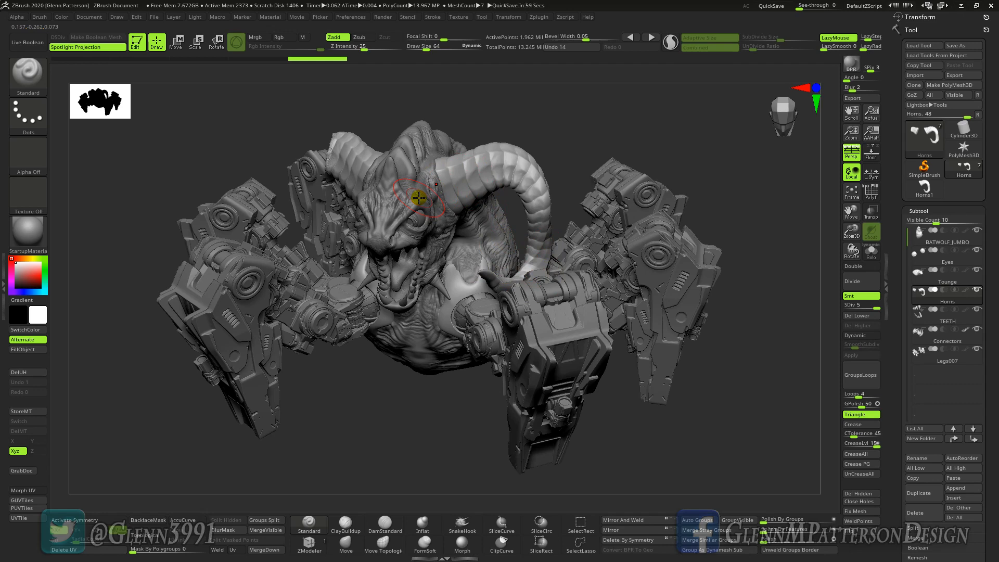
mouse_move(442, 187)
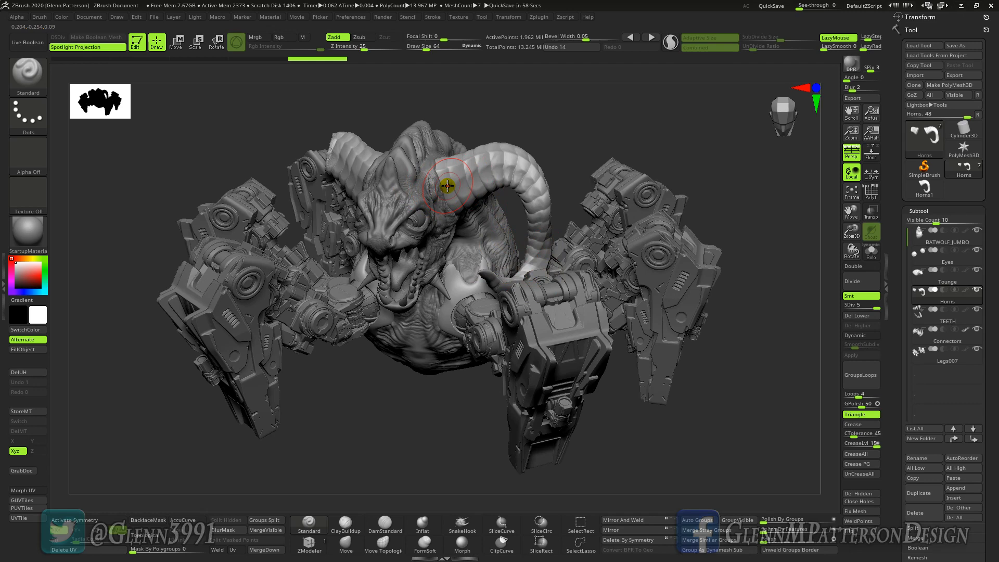
Orbit the creature to study the horns, then show them with polygroup colours and wireframe
drag(450, 185, 443, 185)
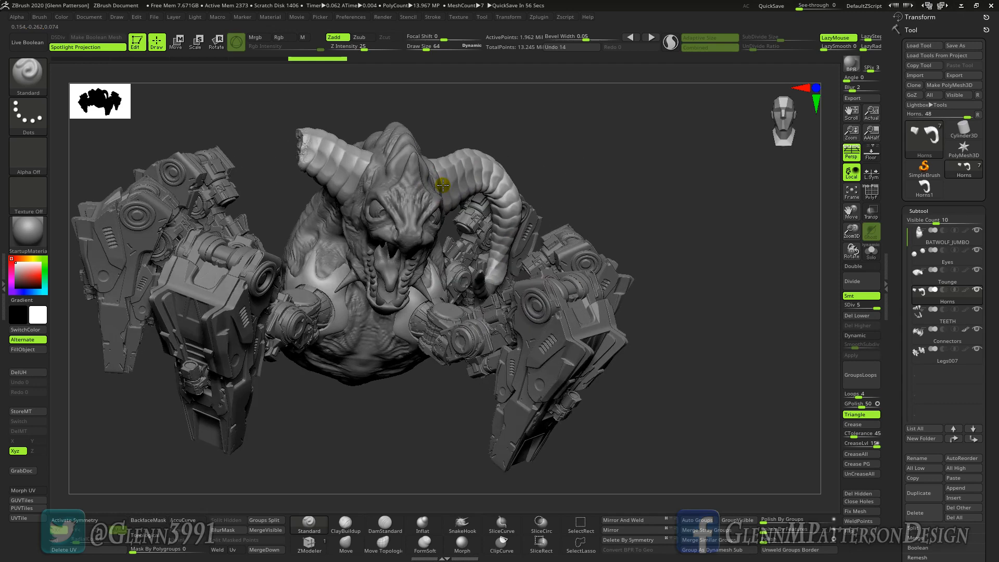
drag(441, 185, 408, 189)
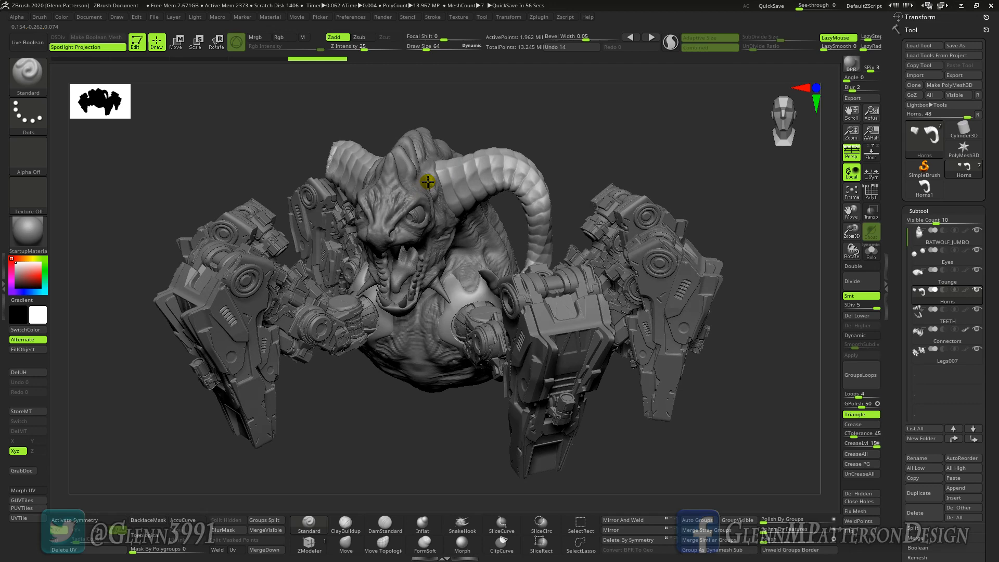
drag(426, 181, 438, 186)
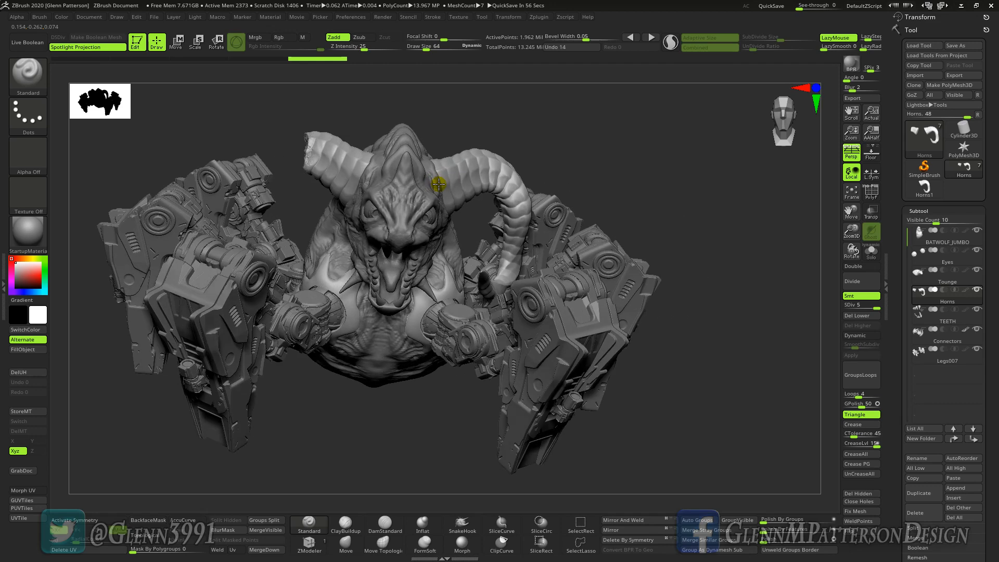
drag(438, 183, 357, 170)
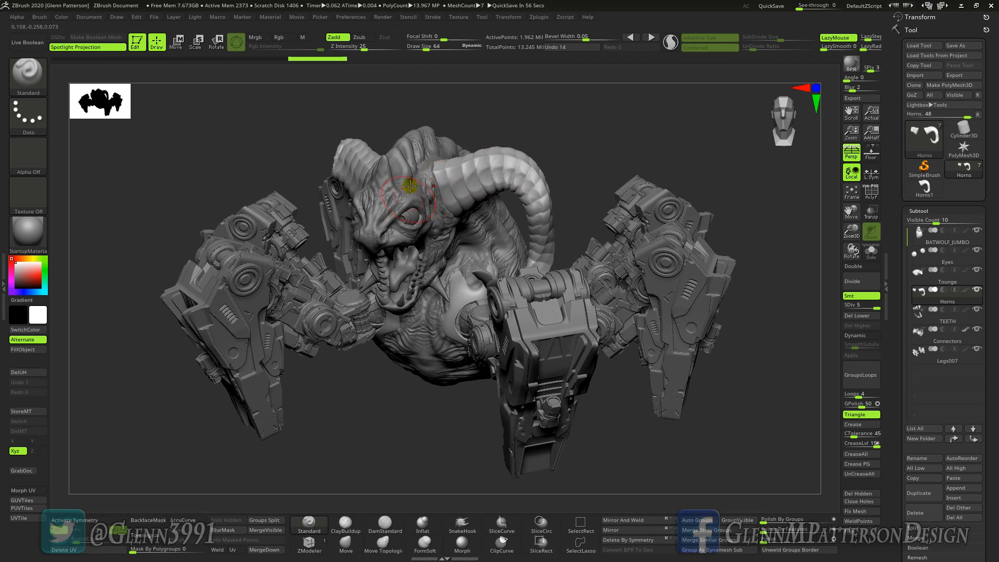
mouse_move(450, 193)
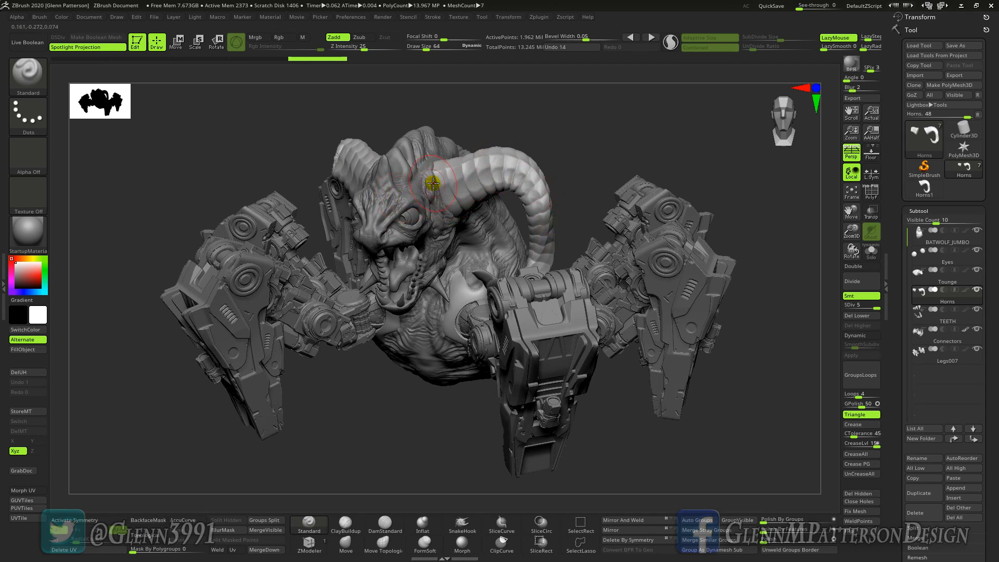
mouse_move(490, 187)
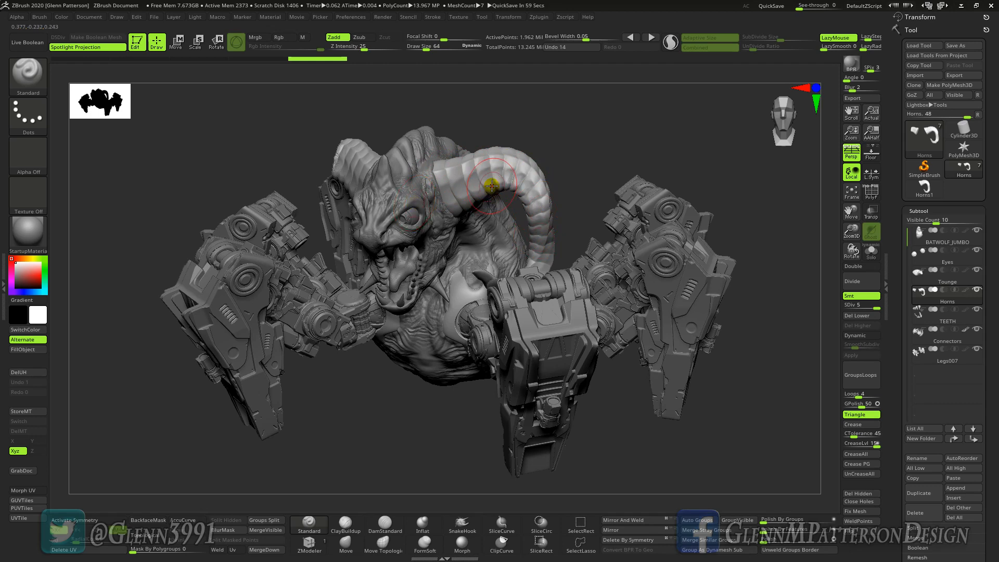
drag(490, 186, 497, 169)
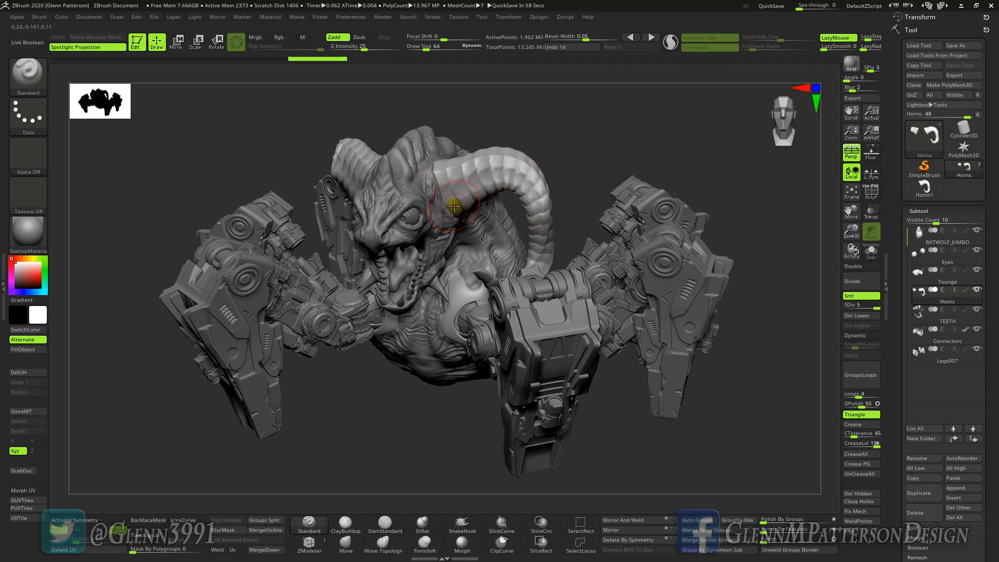
click(871, 248)
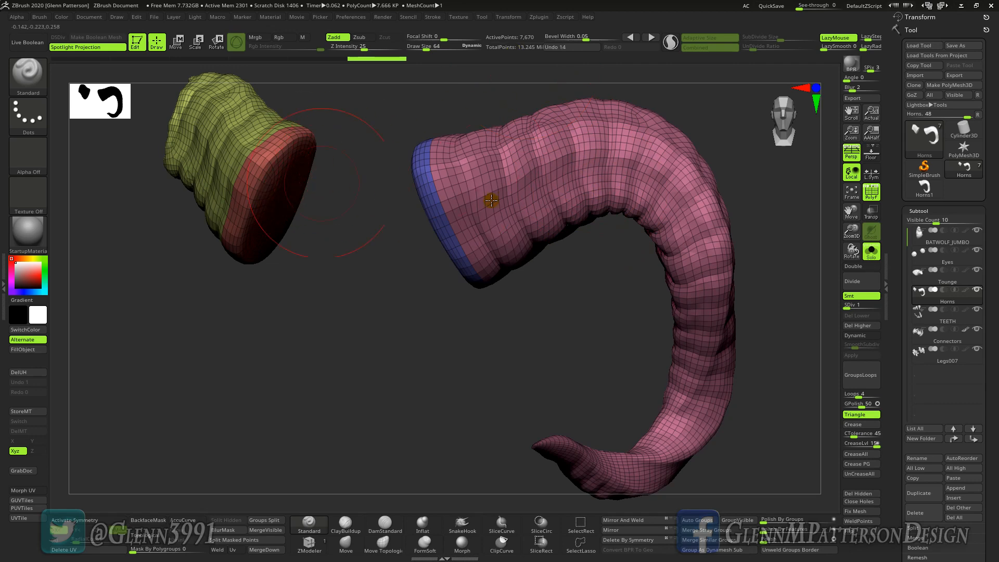
mouse_move(531, 40)
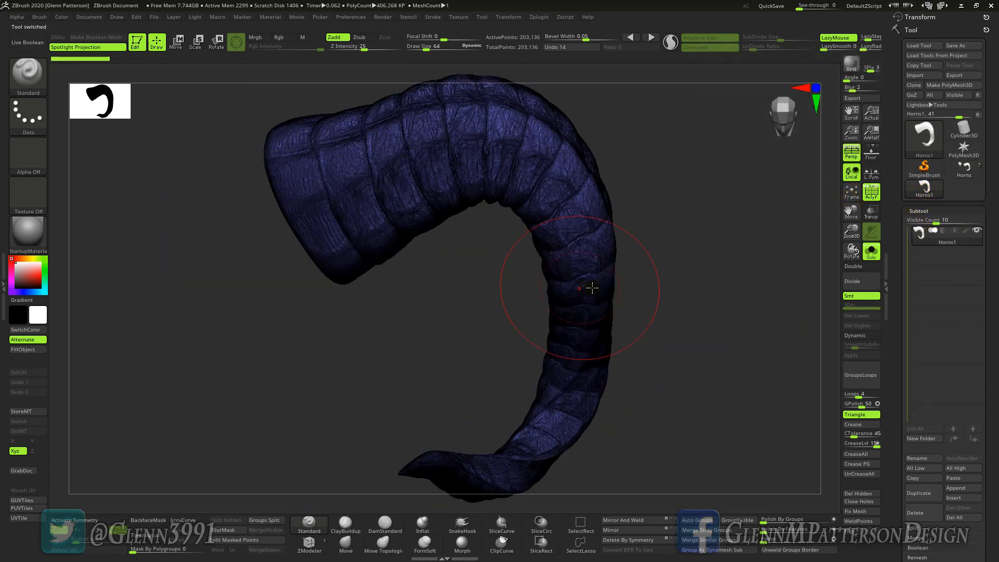
Orbit the isolated Horns1 tool to a side view and down to its base
drag(580, 287, 589, 265)
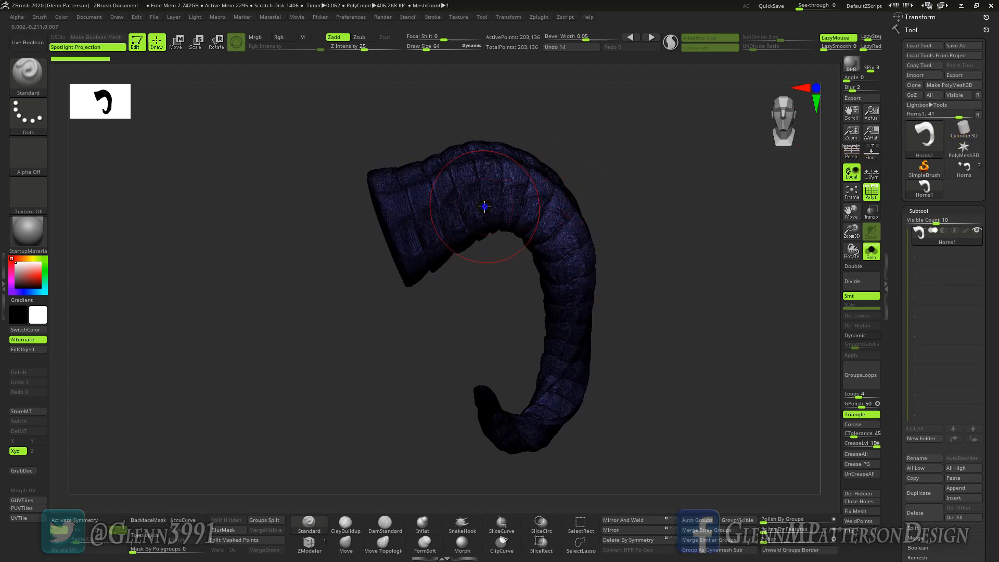
drag(484, 204, 630, 363)
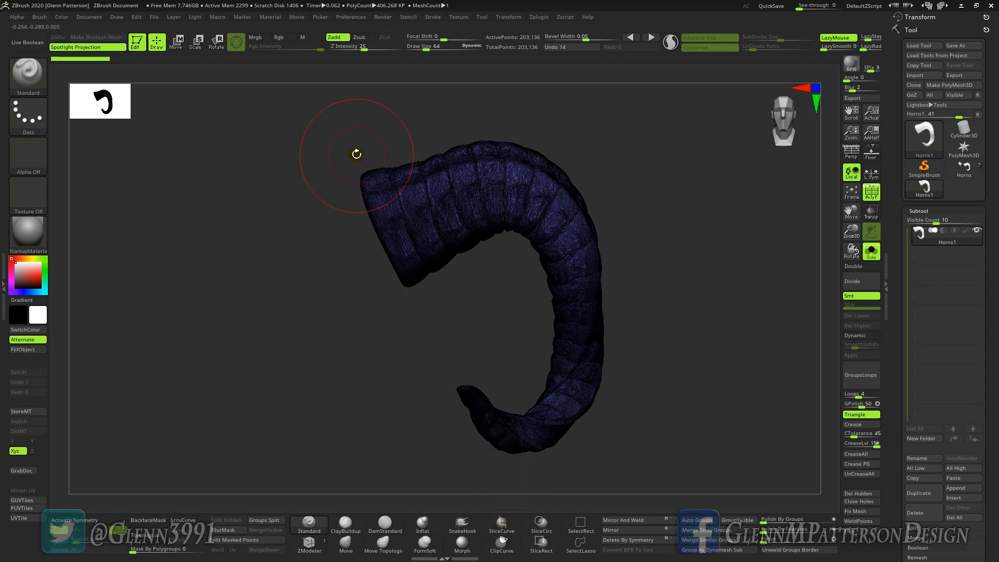
drag(357, 154, 399, 269)
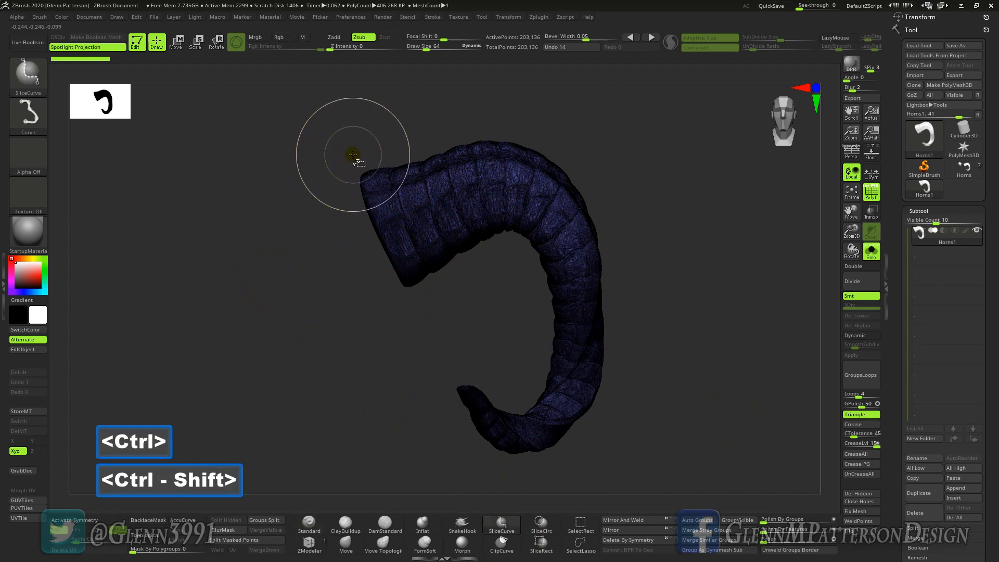
Slice the horn's wide base off flat with SliceCurve, leaving a capped end as its own polygroup
drag(353, 156, 395, 263)
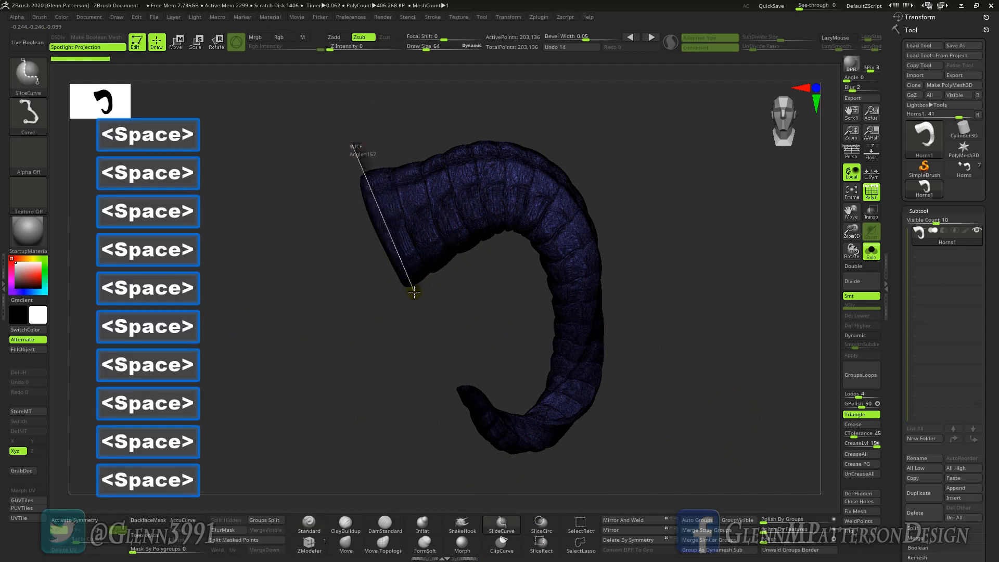
key(Alt)
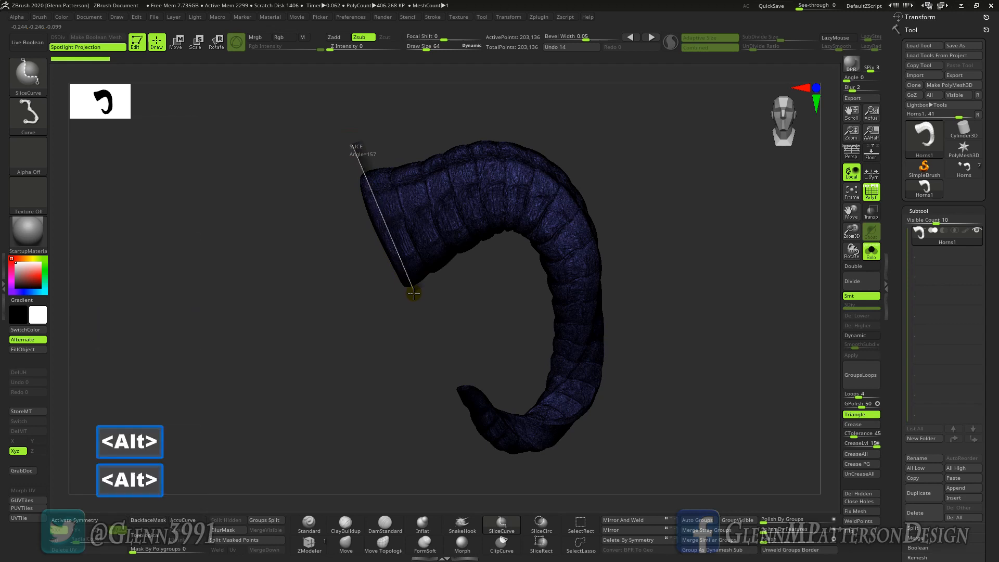
drag(414, 293, 652, 402)
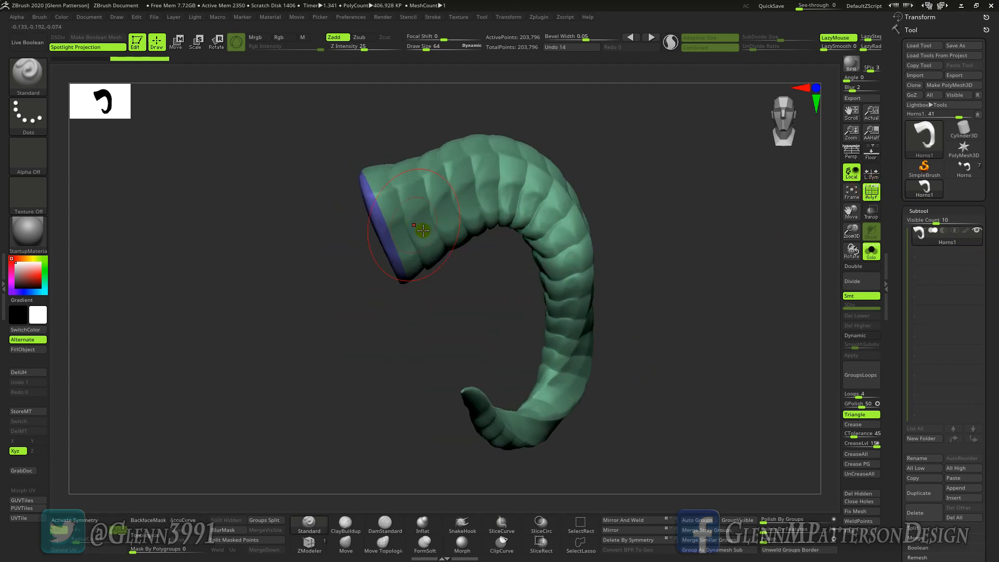
key(ctrl+z)
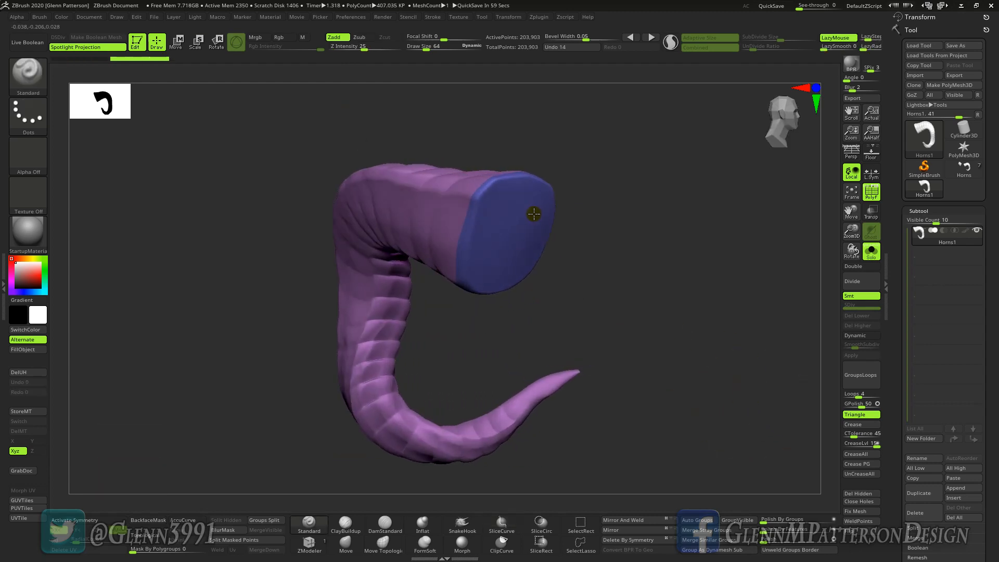
Check the capped end, then hide polygroup colours and wireframe on the horn
drag(532, 213, 789, 255)
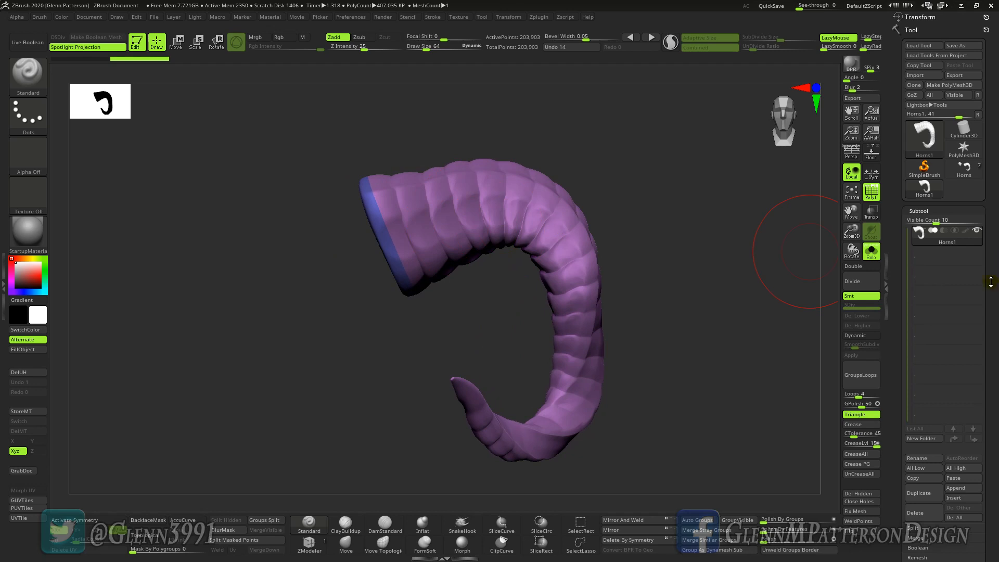
click(869, 191)
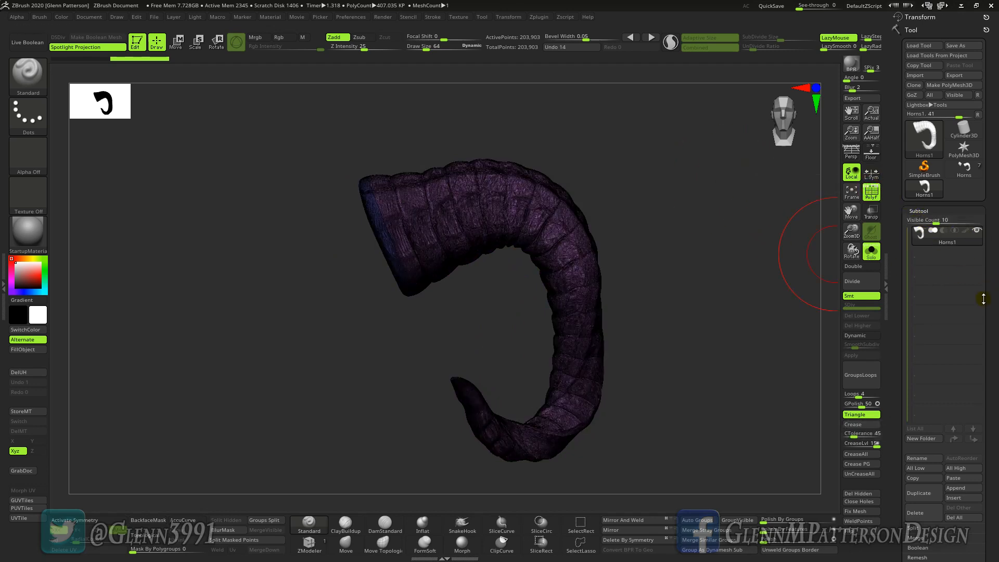
click(871, 251)
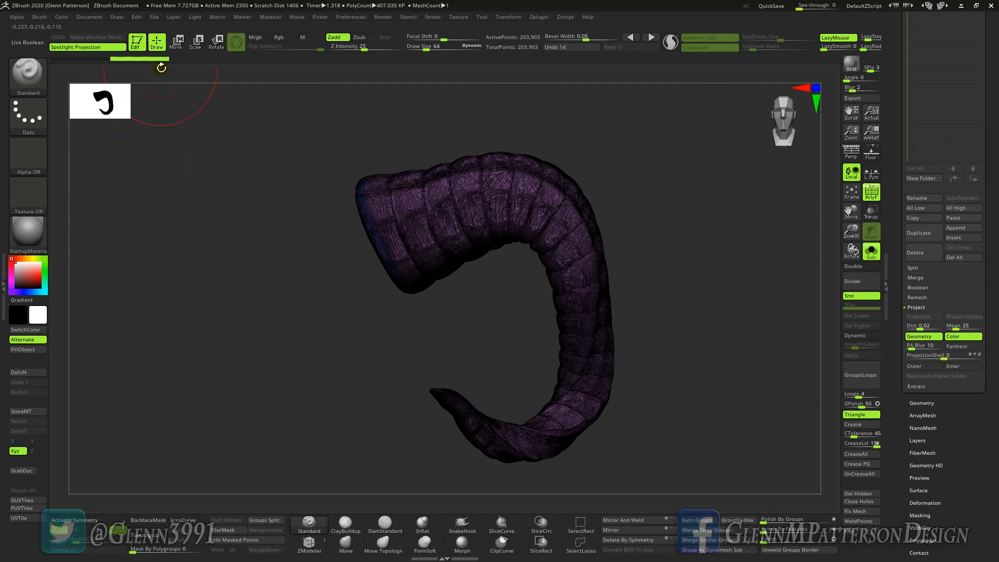
key(ctrl)
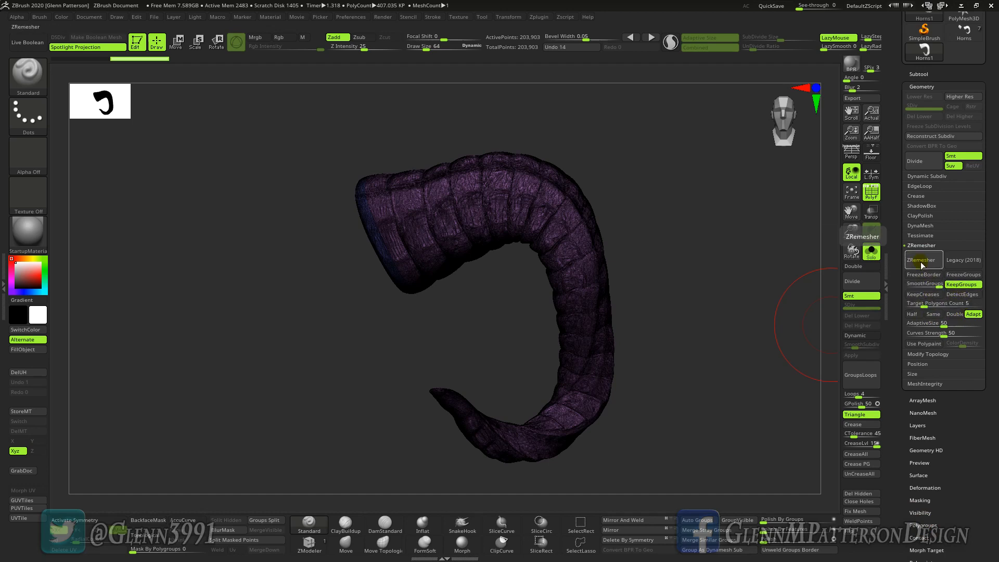
Run ZRemesher with Half repeatedly until the horn is a clean quad mesh of about 931 points
click(924, 260)
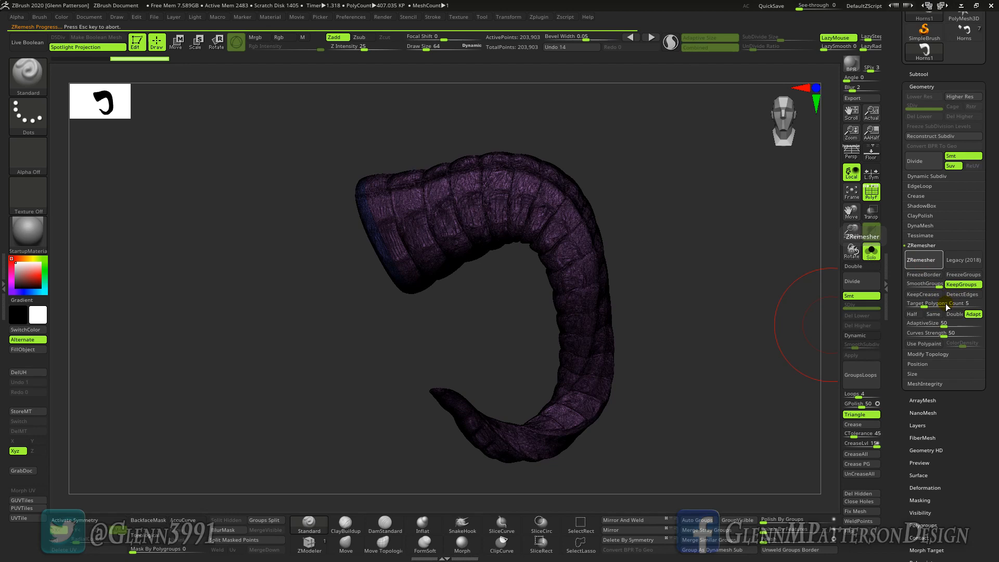
click(921, 260)
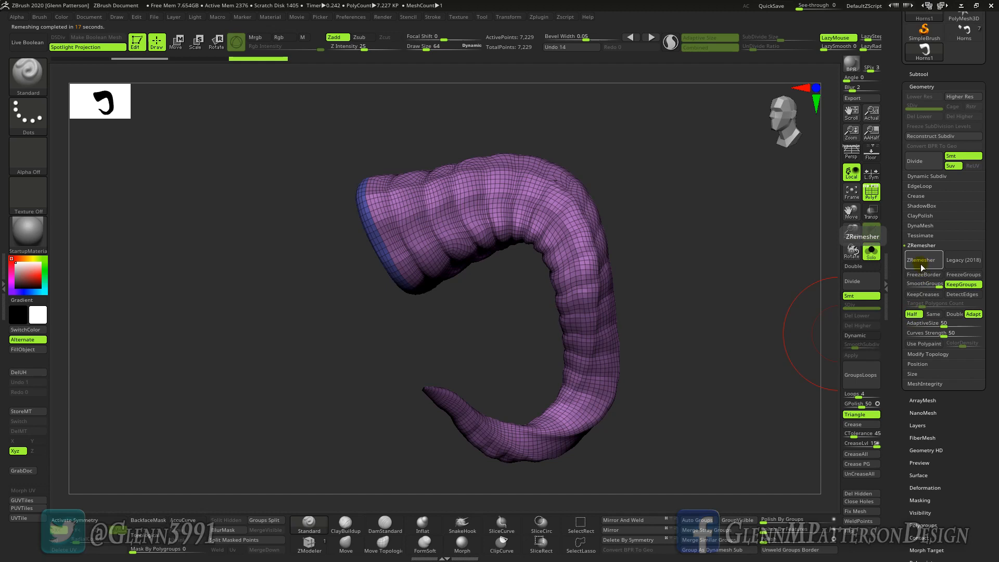
click(923, 260)
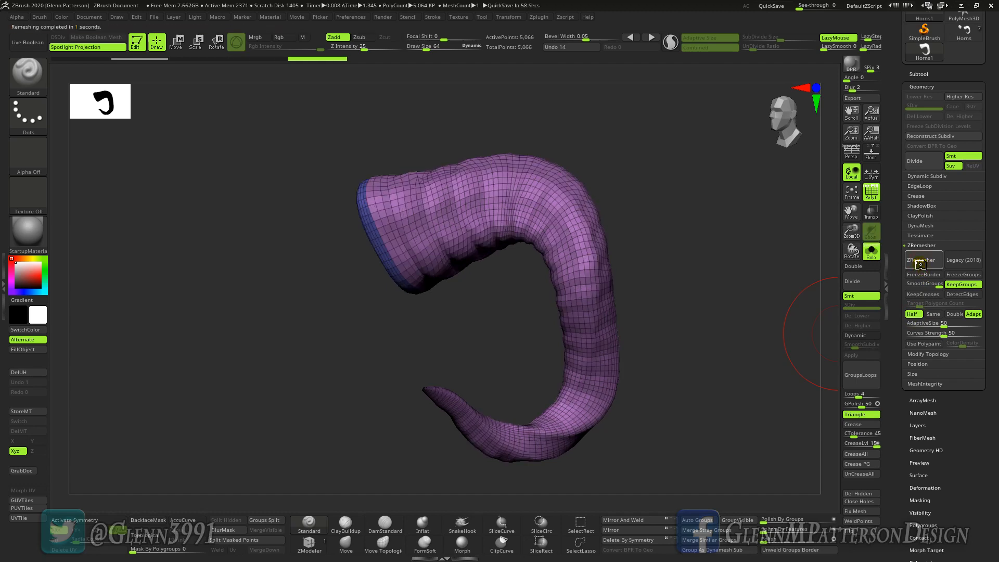
click(923, 260)
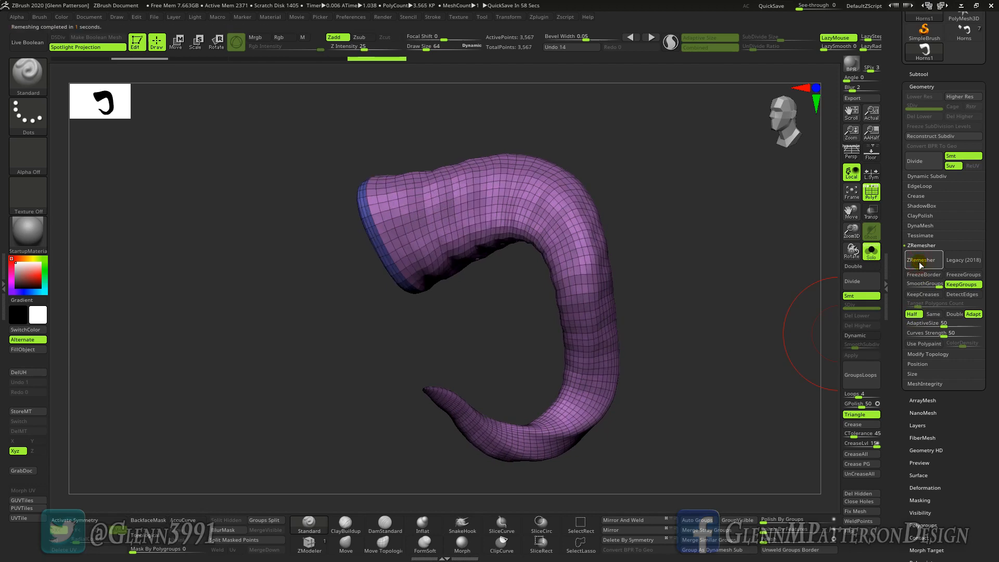
click(921, 260)
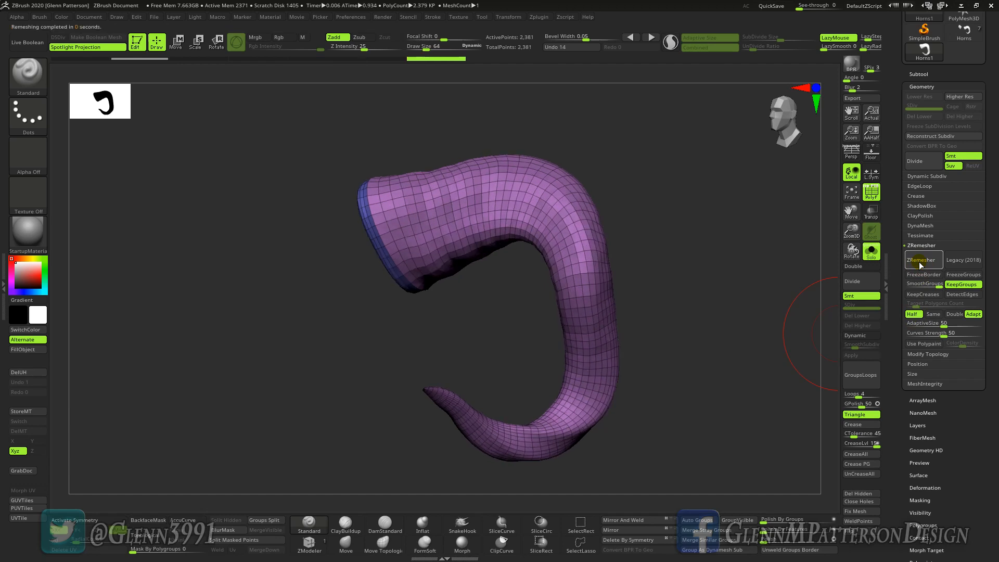
click(929, 260)
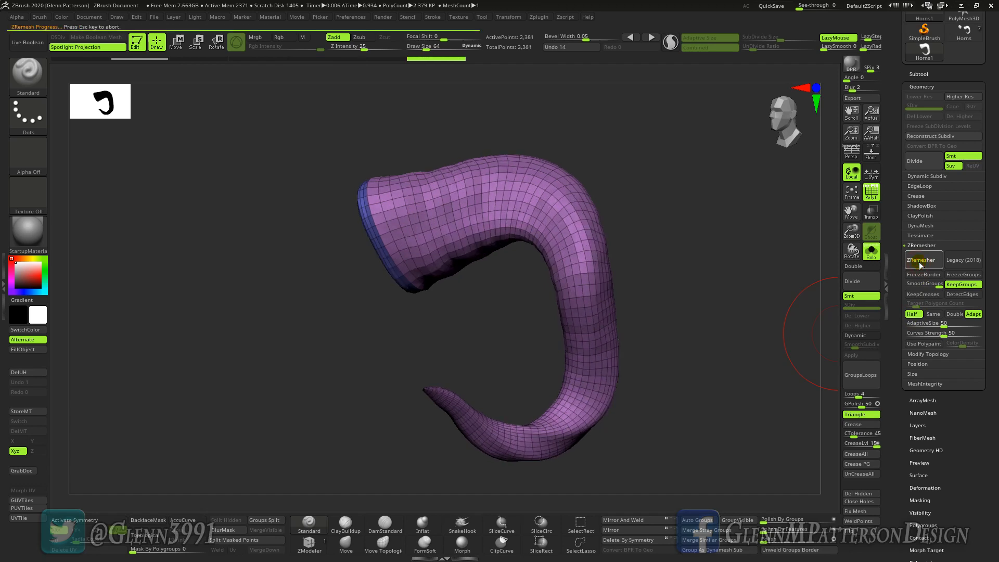
click(924, 260)
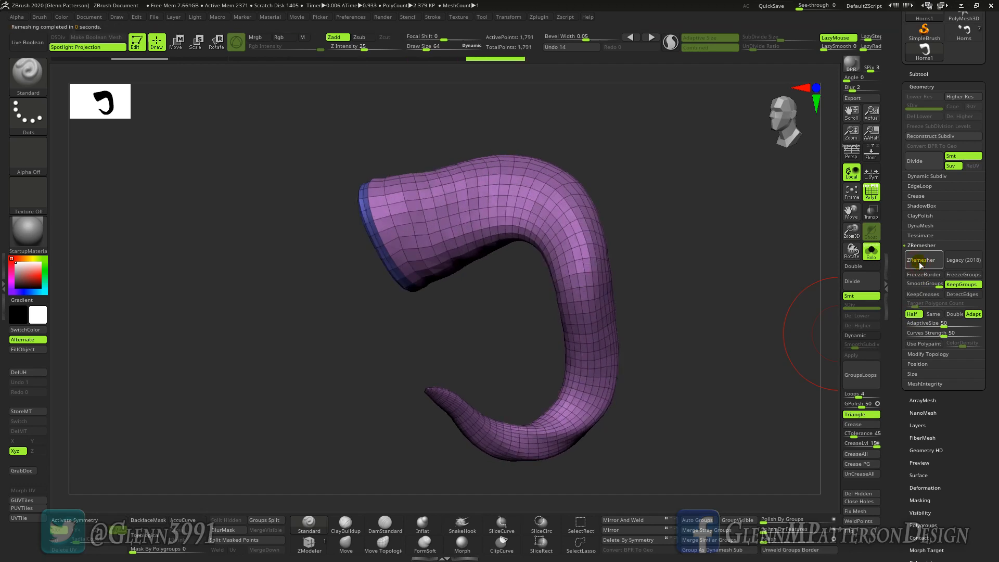
click(923, 260)
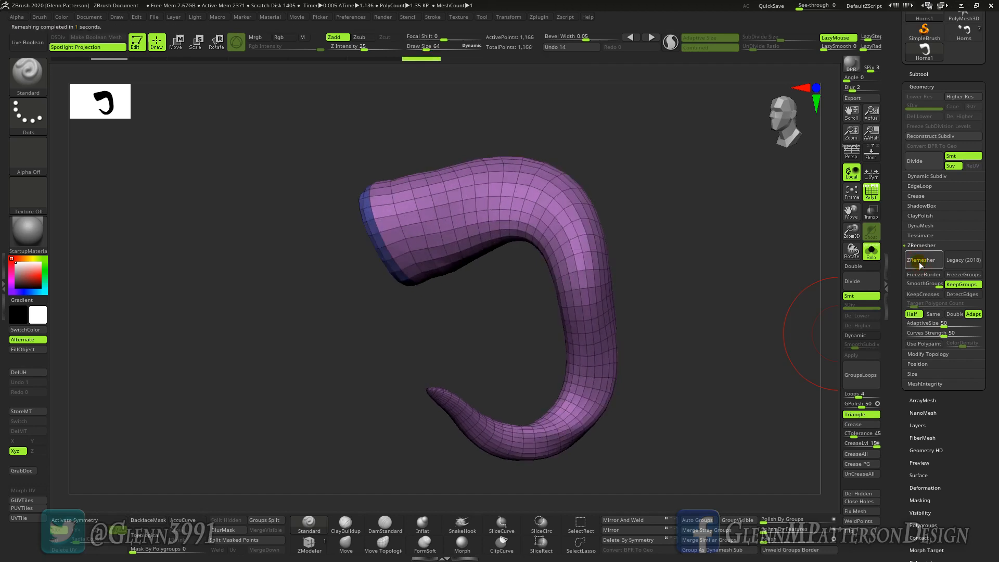
click(921, 260)
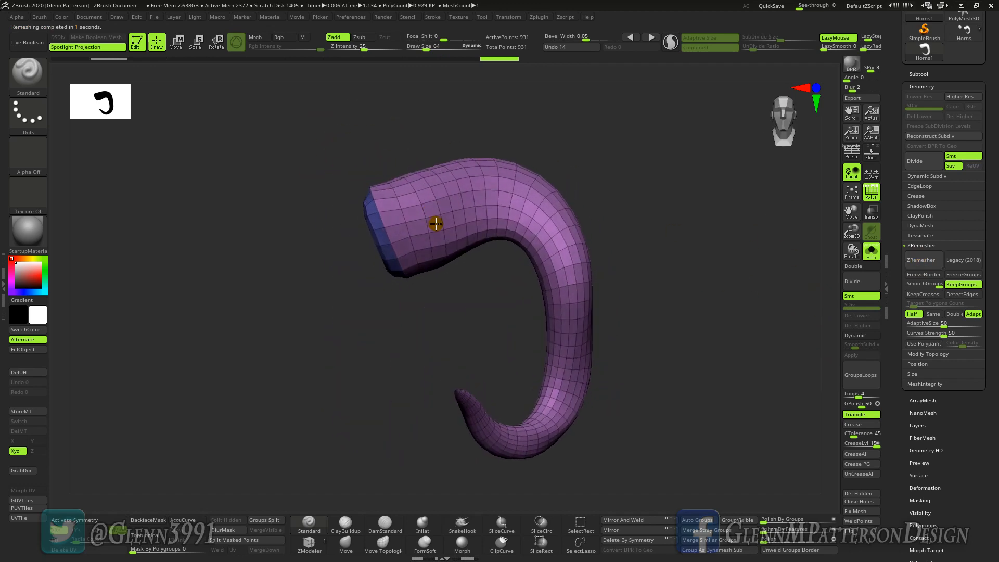
drag(435, 222, 745, 315)
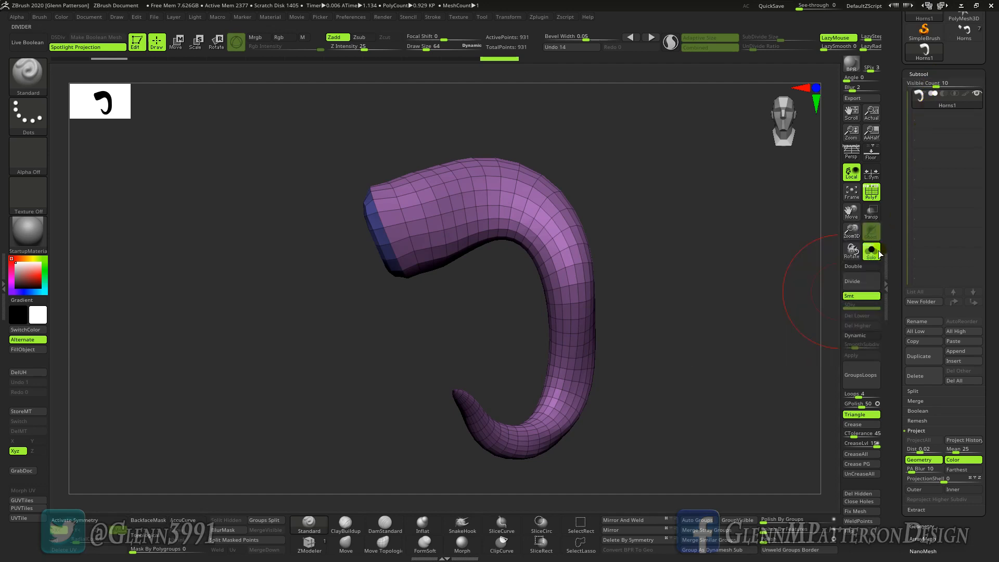
mouse_move(963, 439)
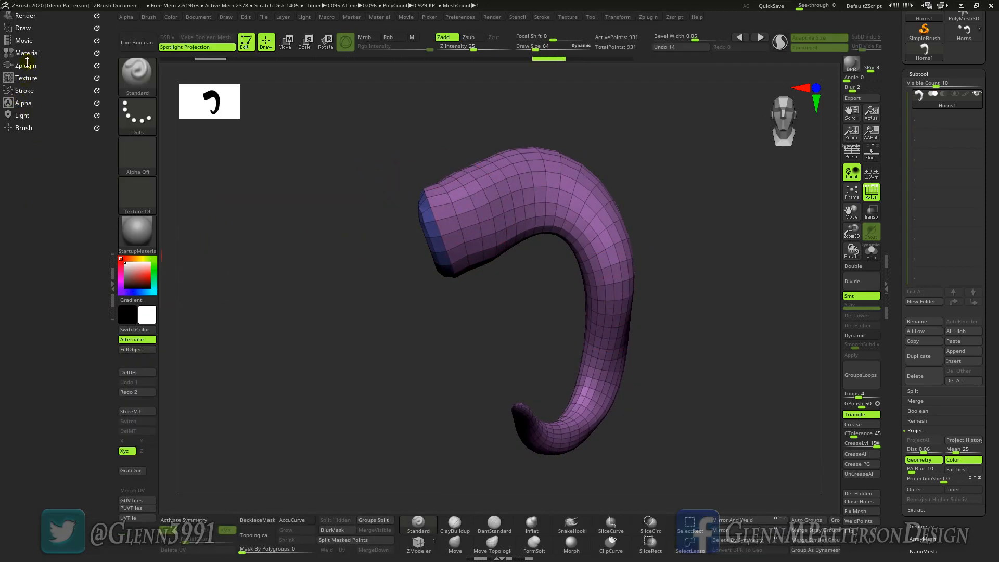
Unwrap the horn by polygroups in UV Master into two islands and preview them flattened
click(26, 64)
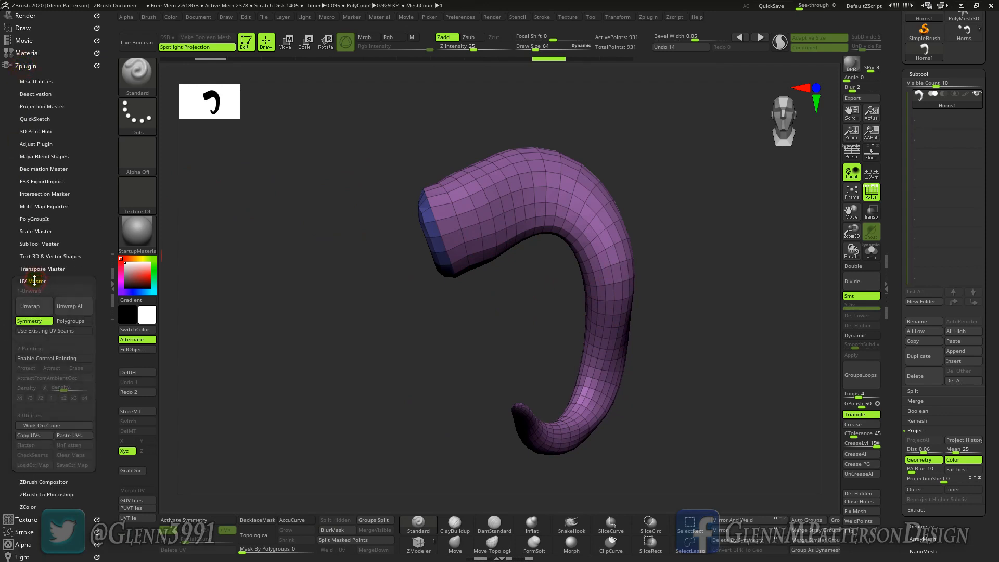
click(72, 320)
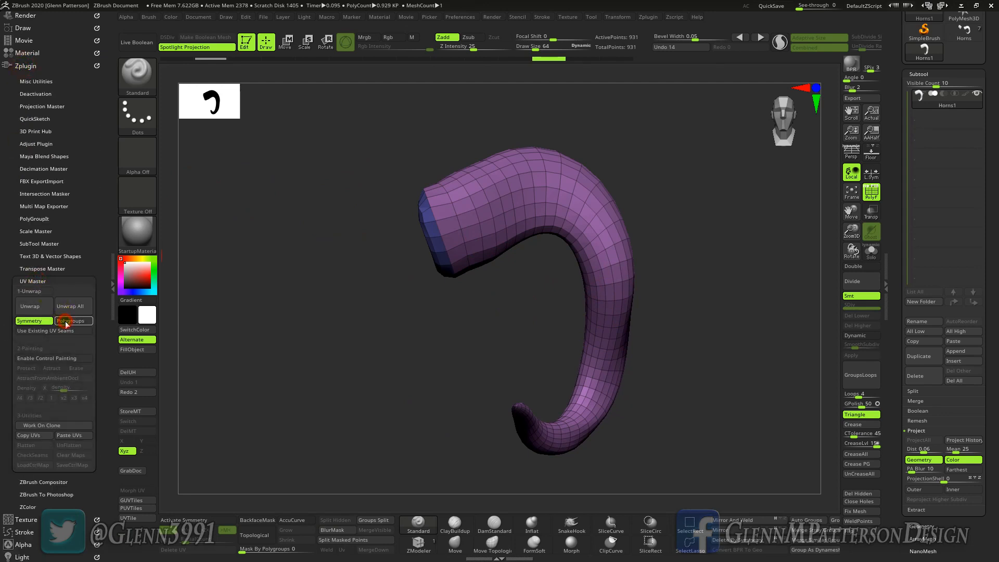
mouse_move(29, 306)
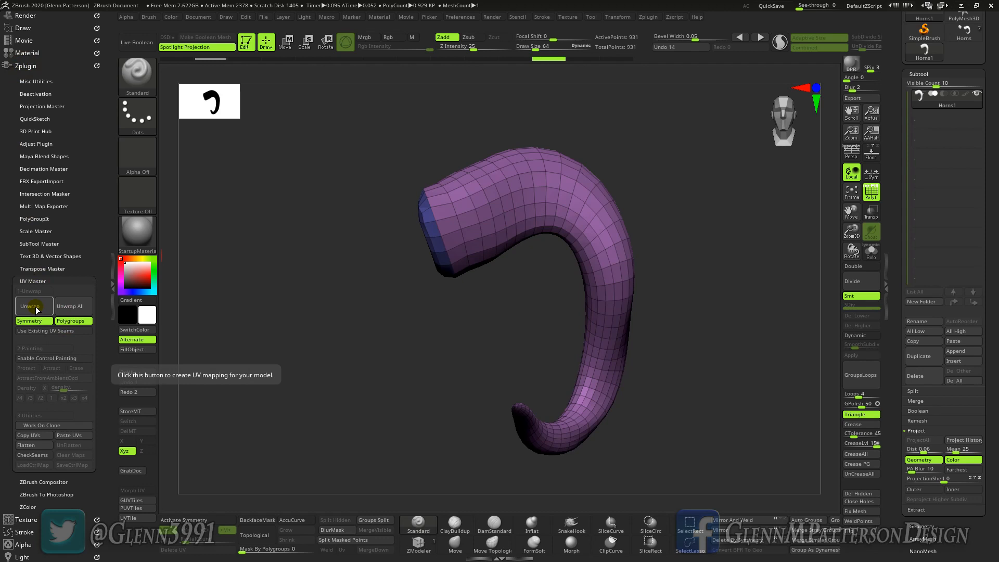
click(29, 306)
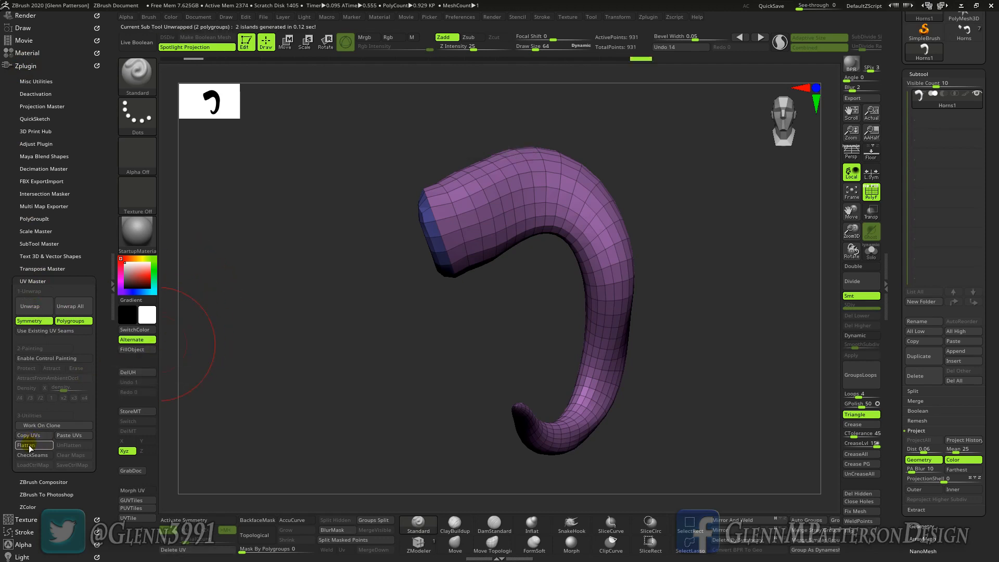
click(27, 445)
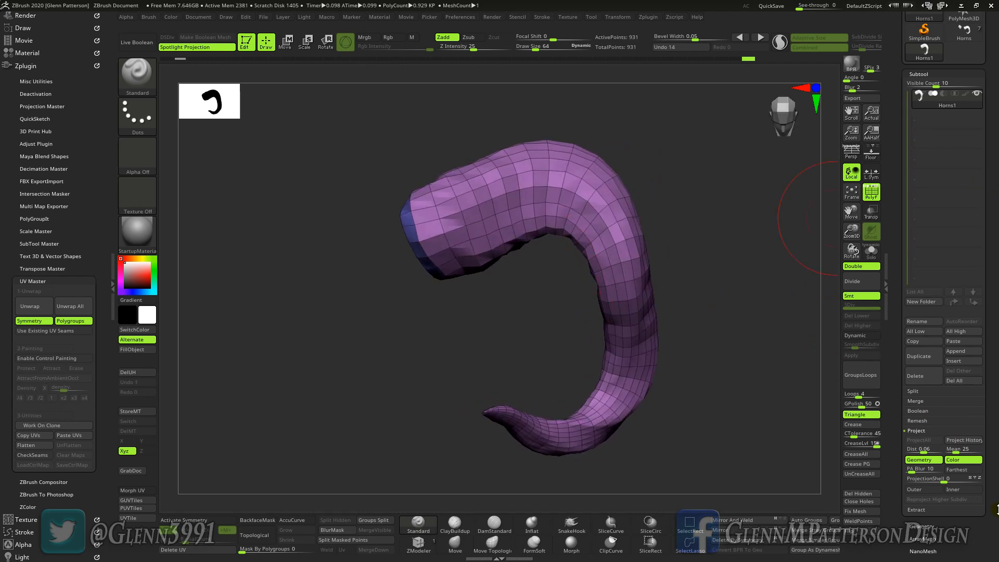
mouse_move(859, 289)
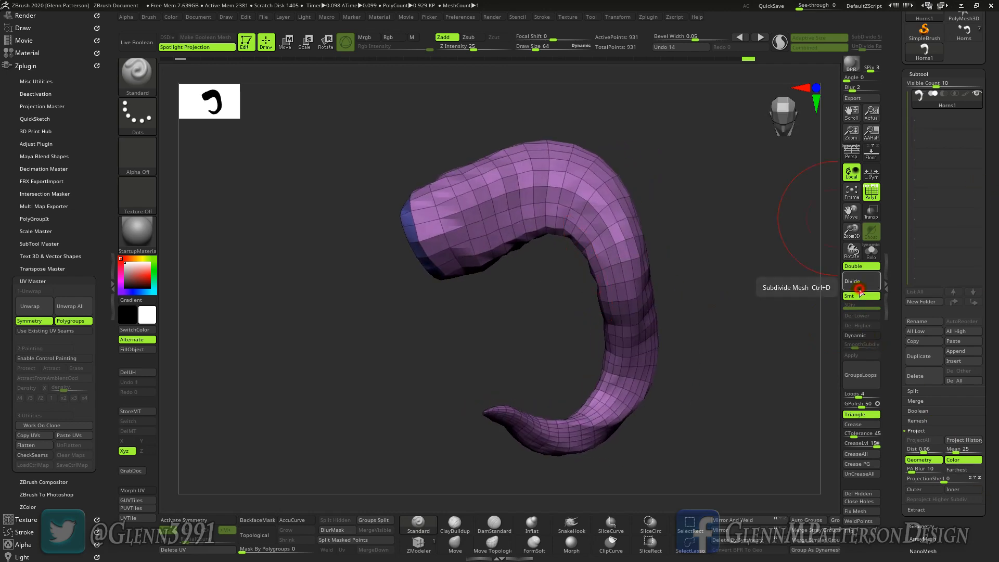
Subdivide the horn once toward about 14,866 points and start sculpting ridges along it
click(852, 280)
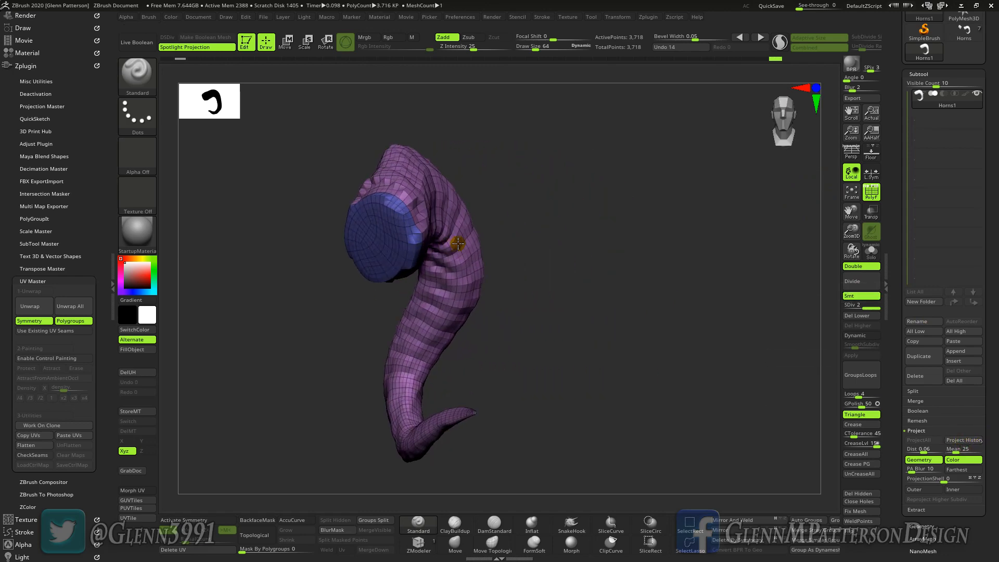
drag(458, 255, 432, 248)
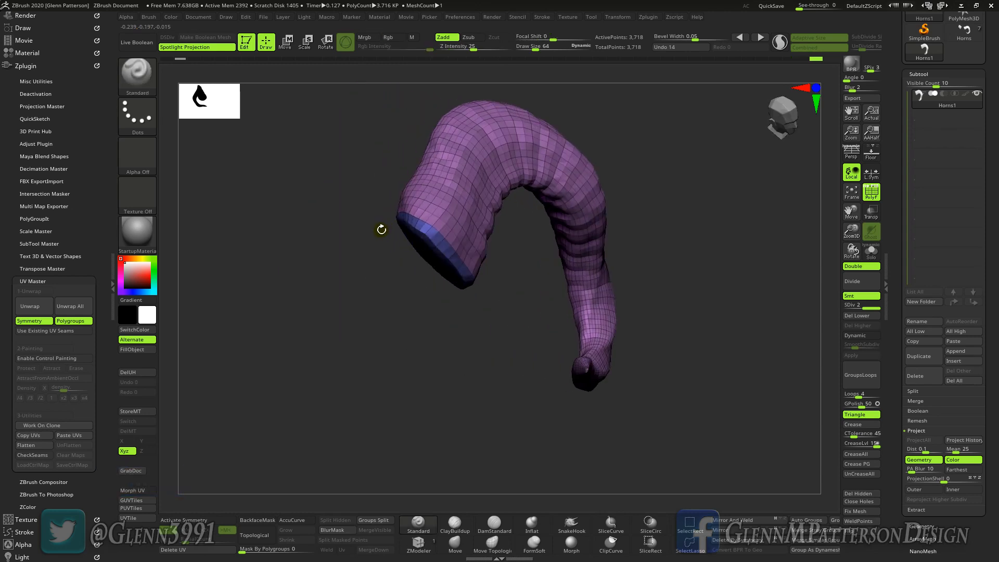
click(964, 439)
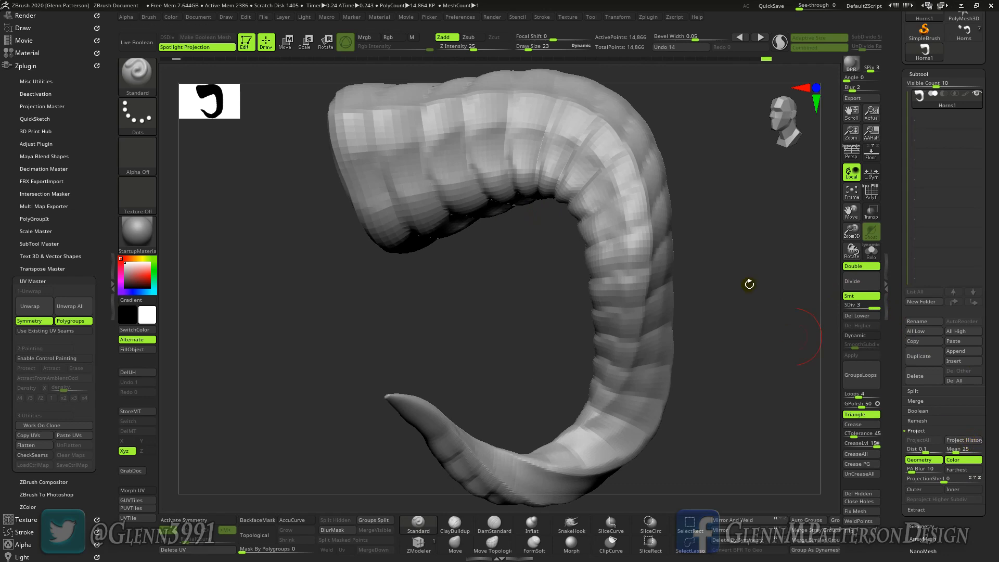
With Project History on, divide the horn up to SDiv 6, about 951,296 points, keeping the ridges crisp
drag(749, 283, 571, 202)
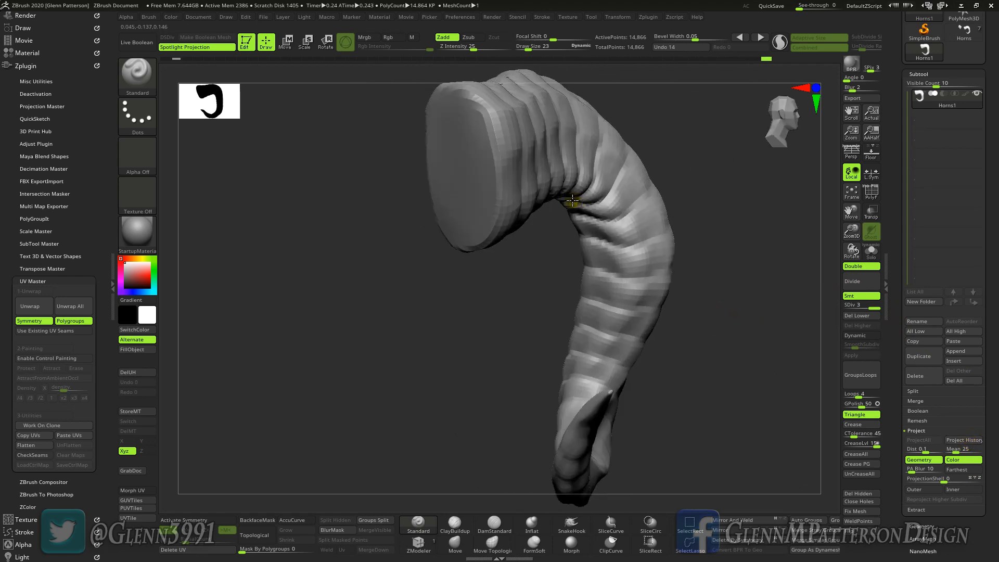
click(963, 439)
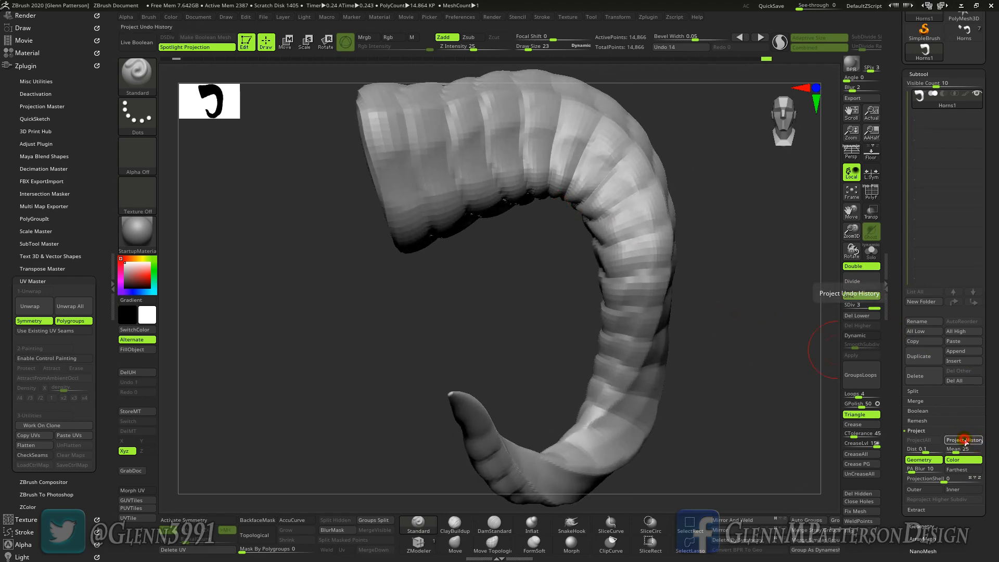
click(851, 281)
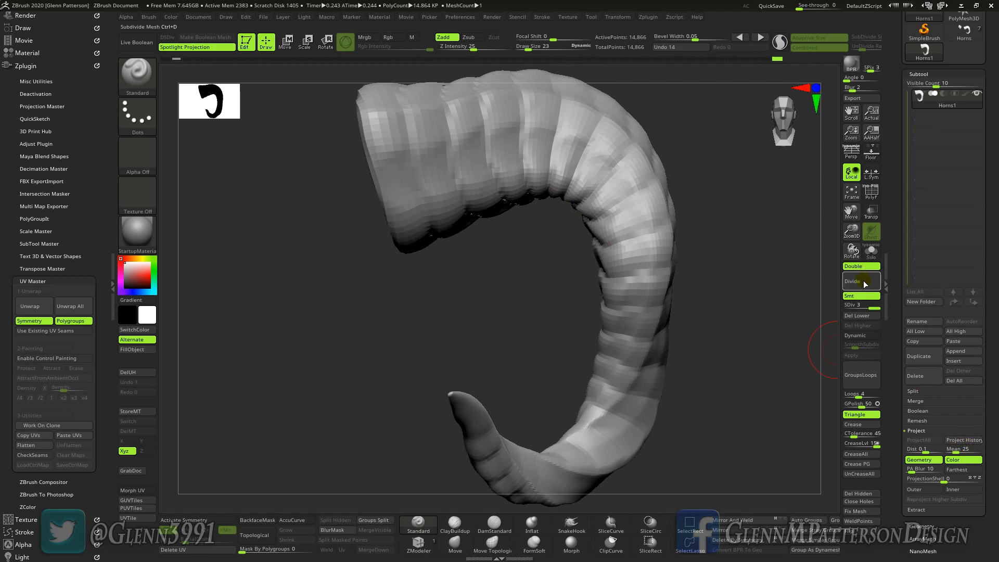
click(852, 281)
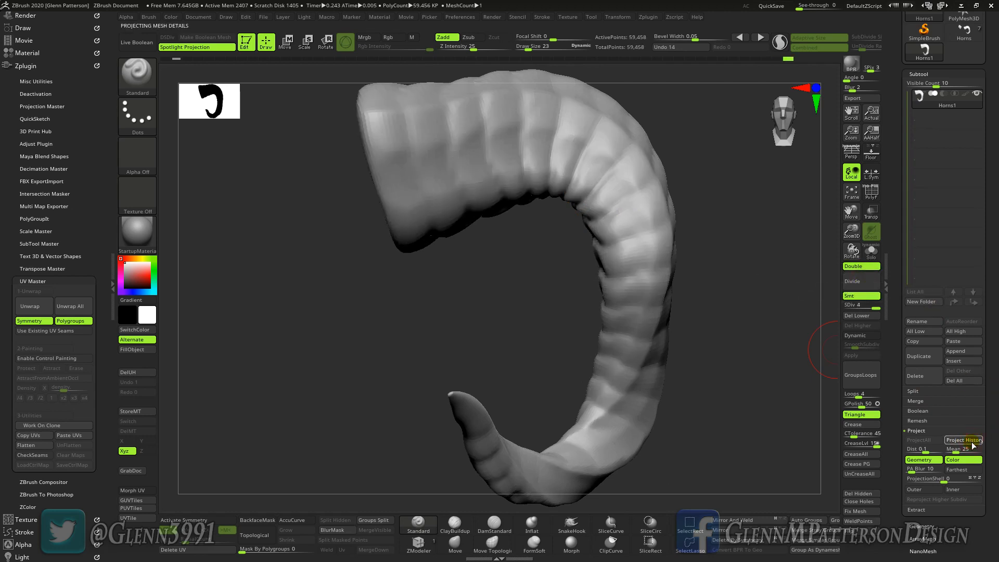
click(852, 281)
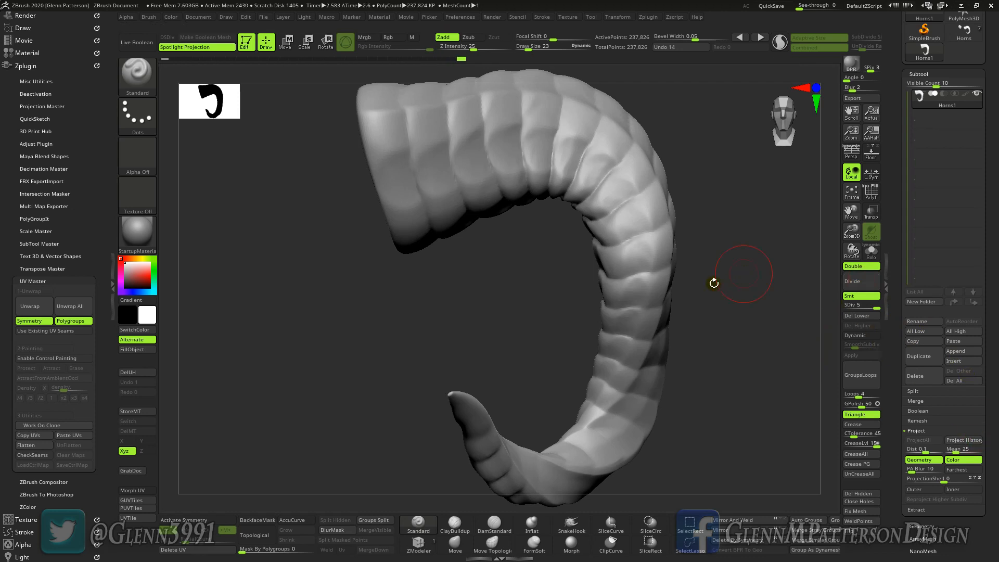
drag(714, 283, 704, 270)
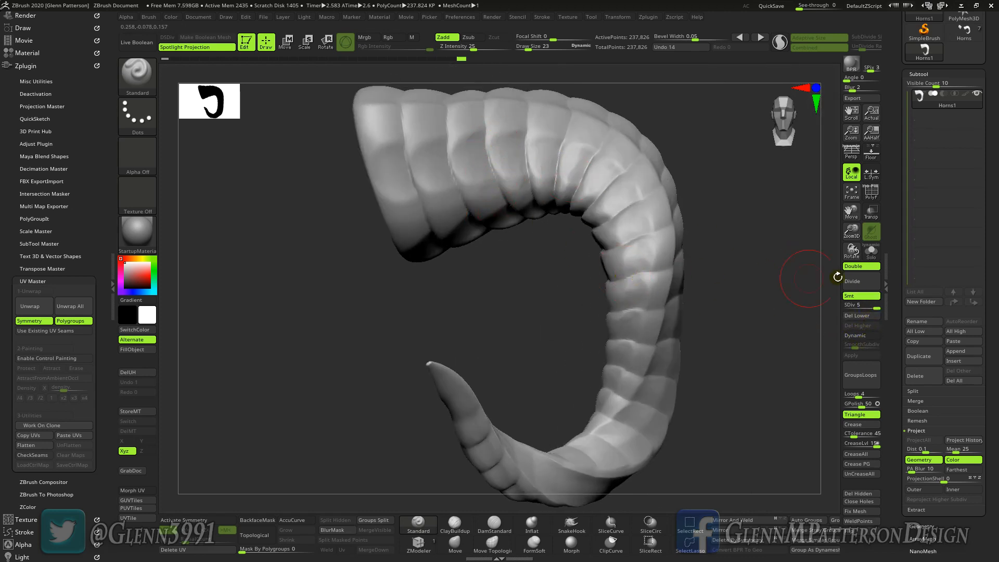
click(851, 281)
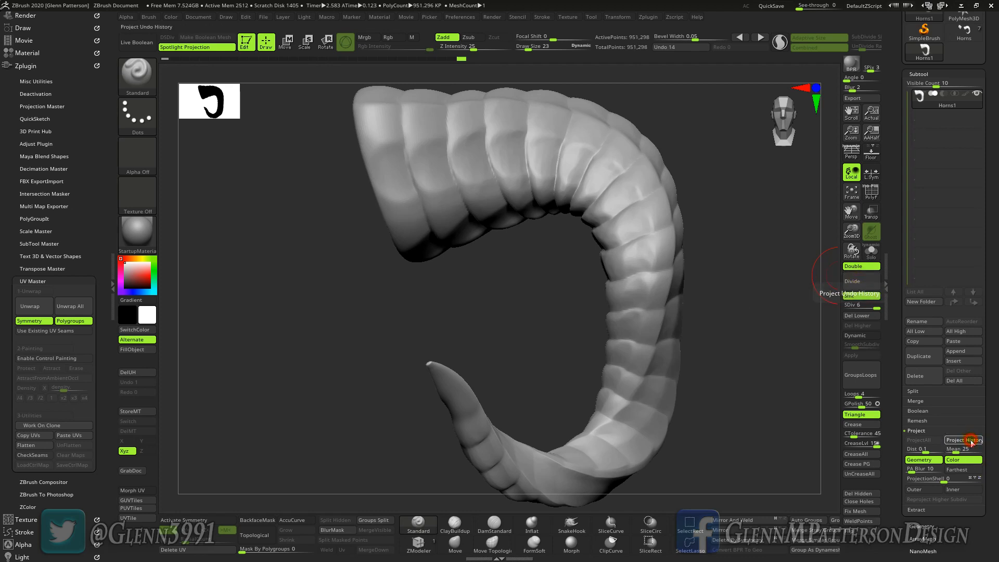
click(964, 439)
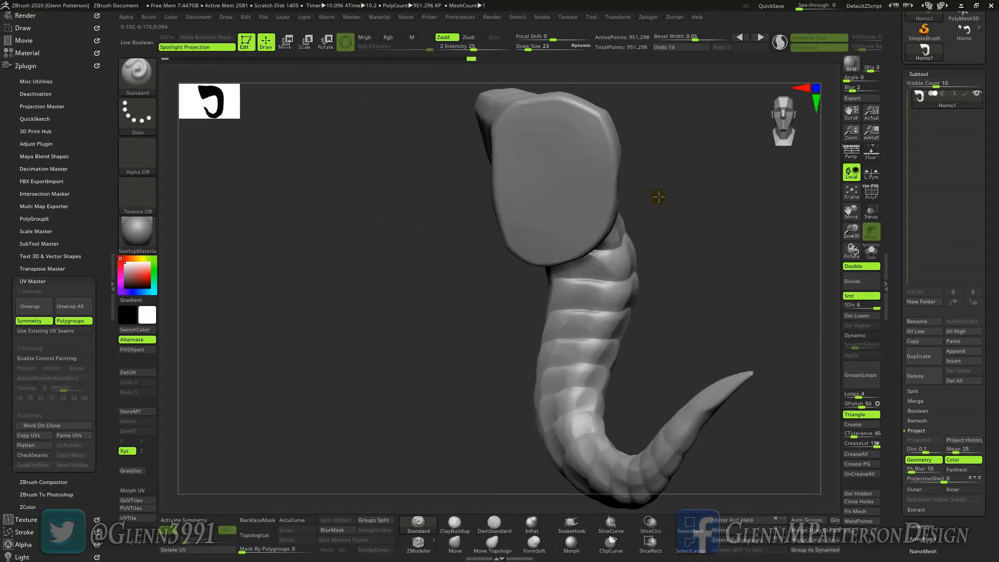
drag(658, 197, 567, 200)
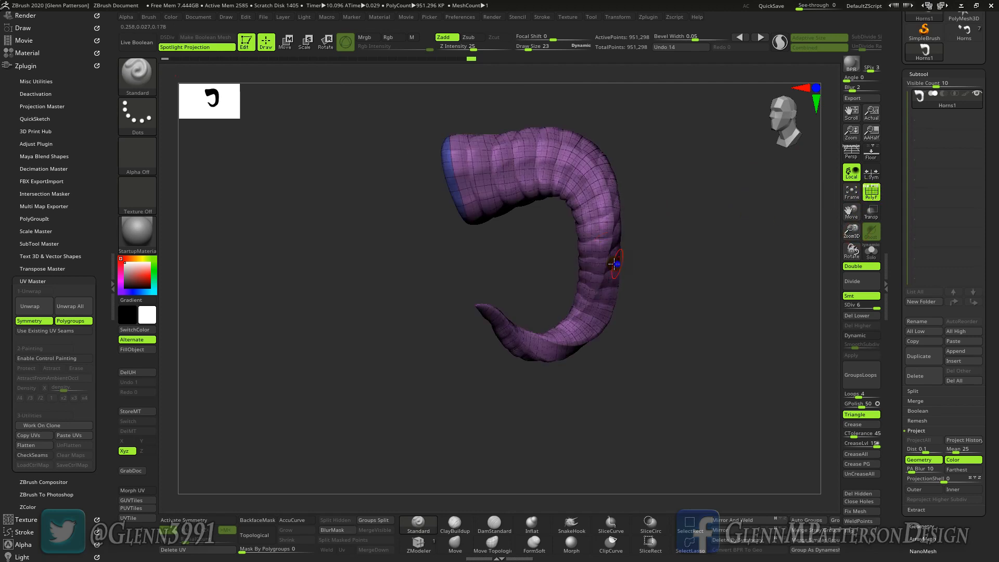
Drop the horn to SDiv 1, the 931-point cage, and orbit around it
drag(611, 264, 588, 245)
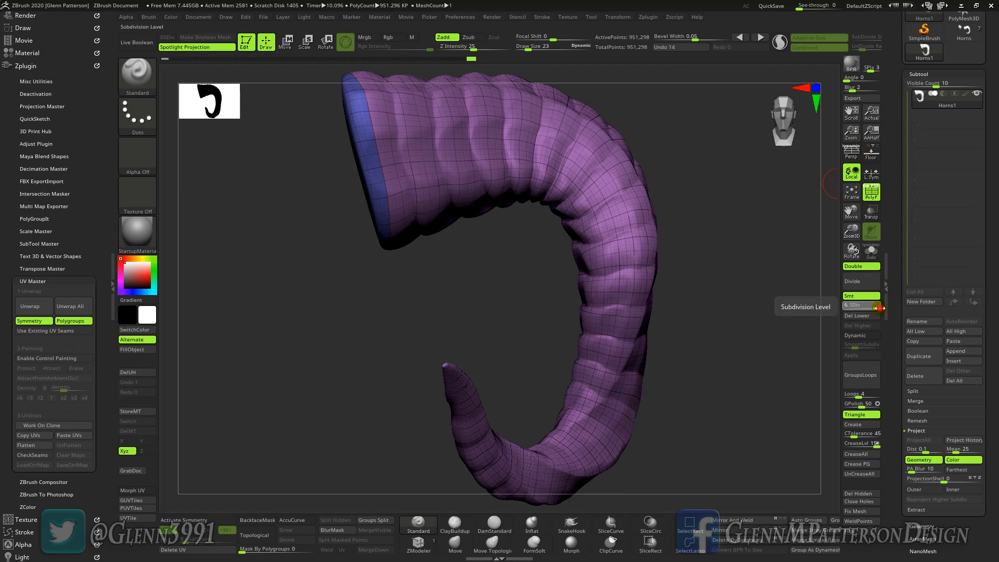
click(854, 304)
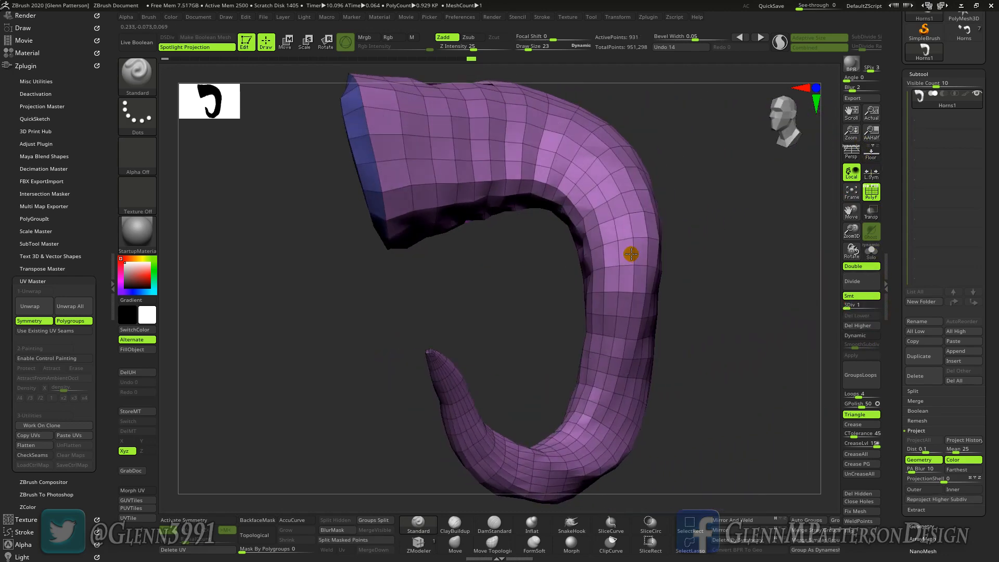
drag(630, 254, 603, 258)
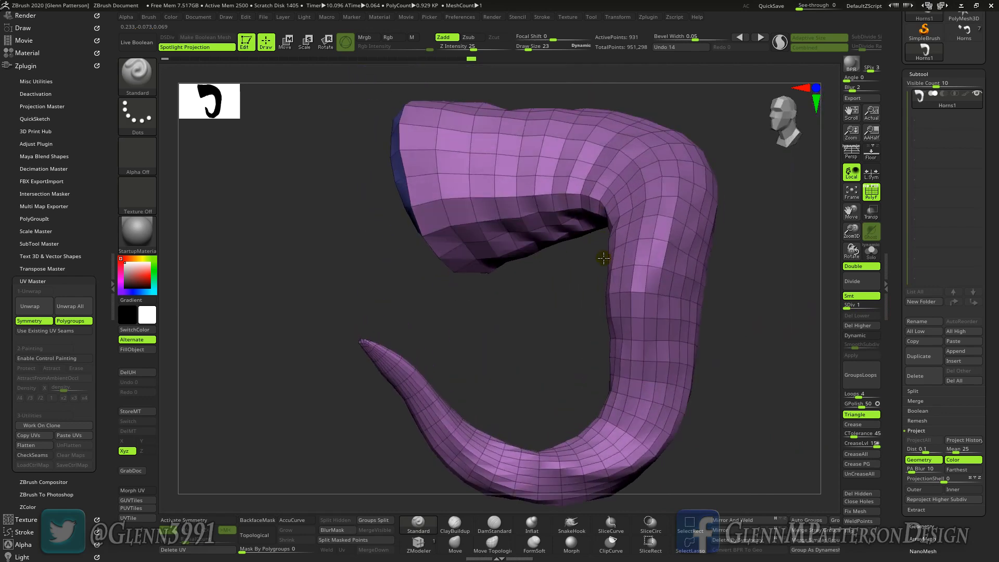
drag(603, 258, 615, 270)
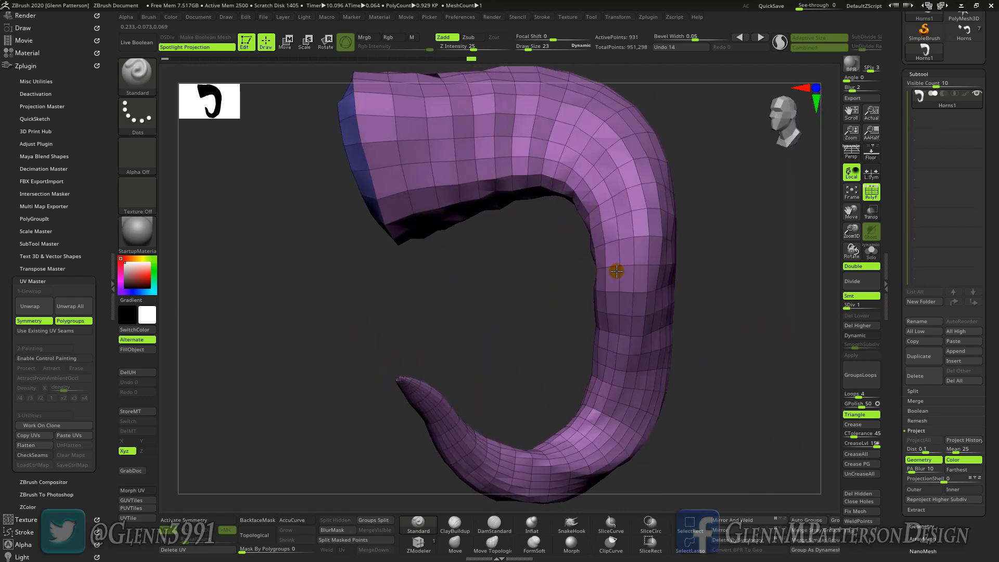
drag(615, 271, 656, 265)
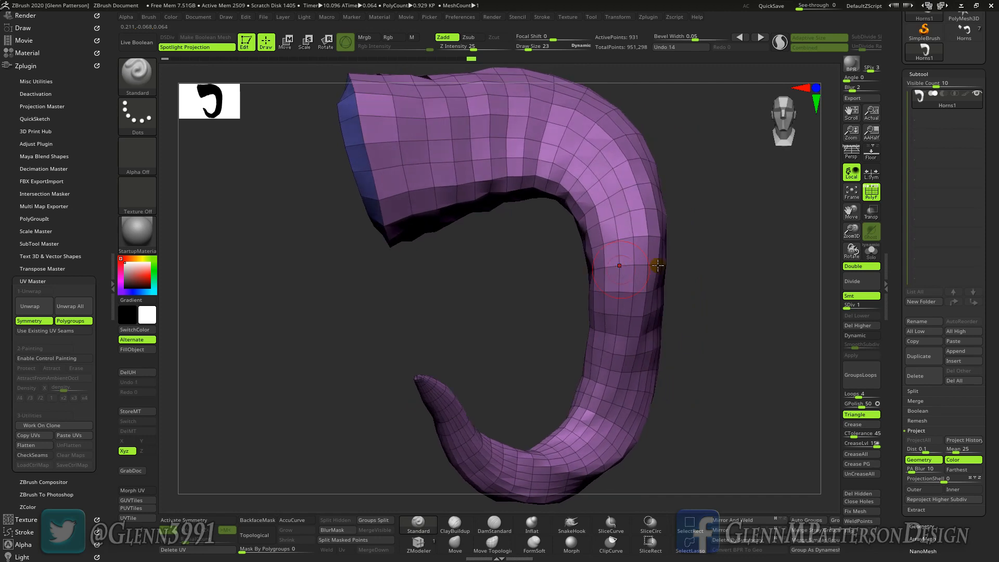
mouse_move(44, 198)
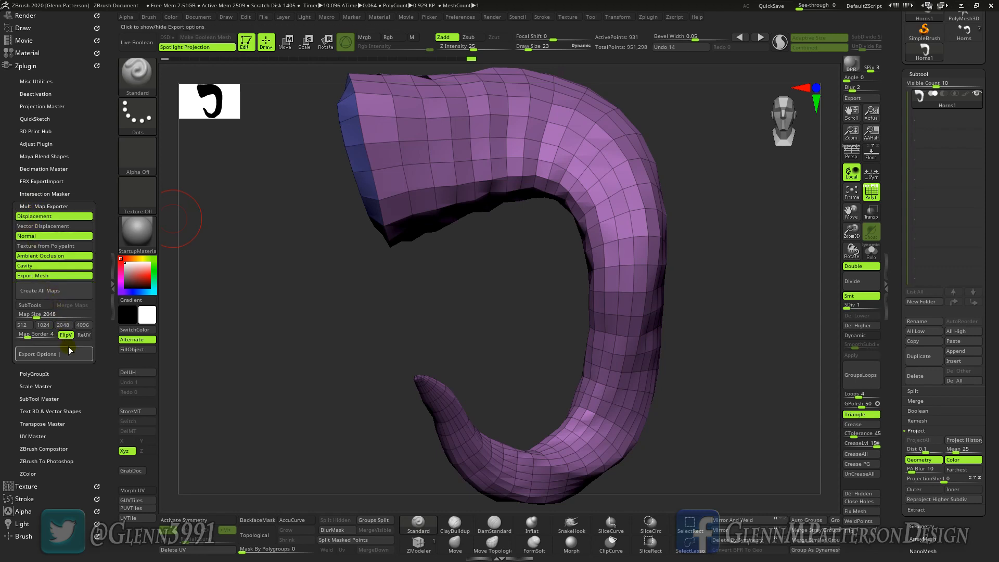
mouse_move(36, 353)
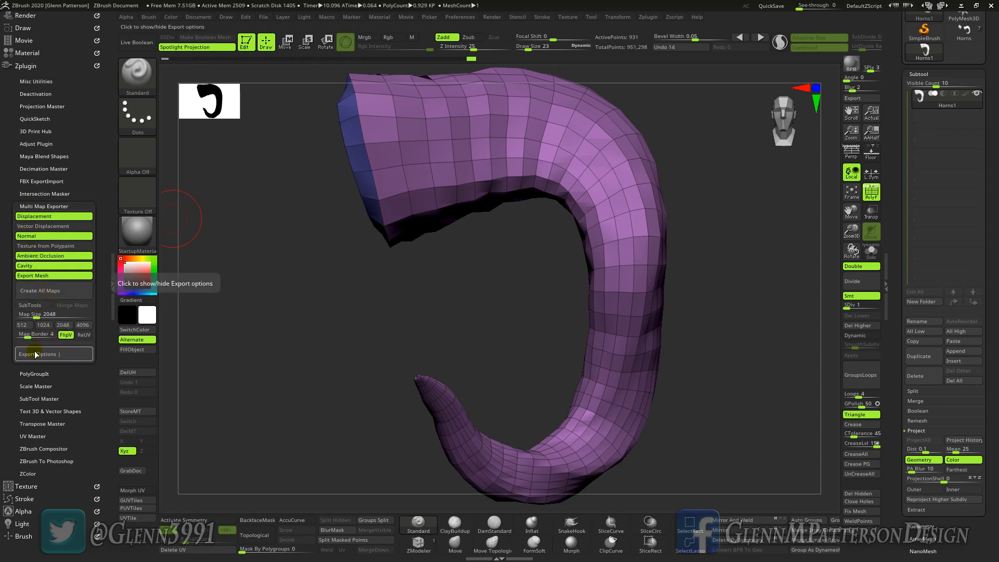
Expand the Normal, Ambient Occlusion and Displacement map settings, with the horn back at its top level
click(39, 354)
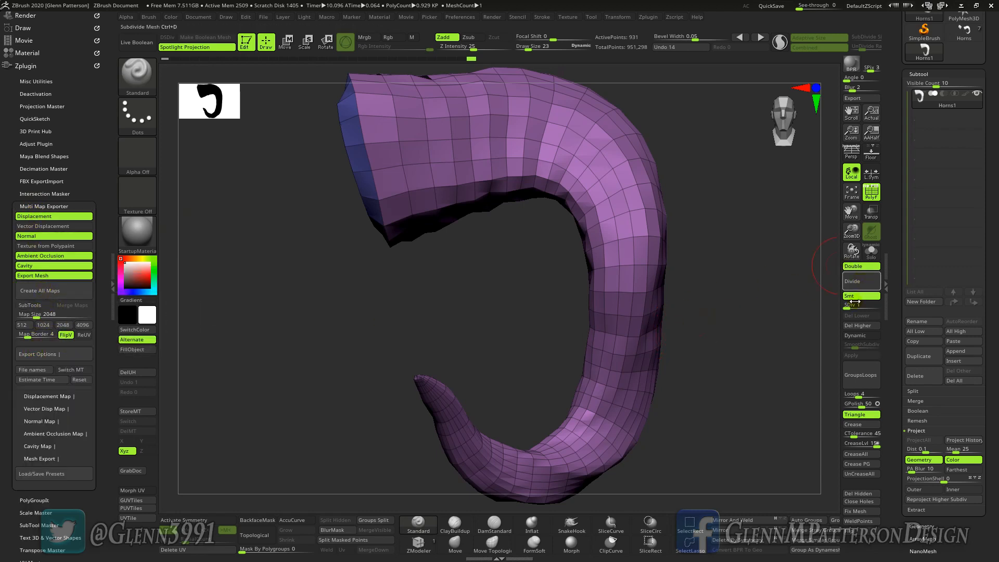
click(852, 281)
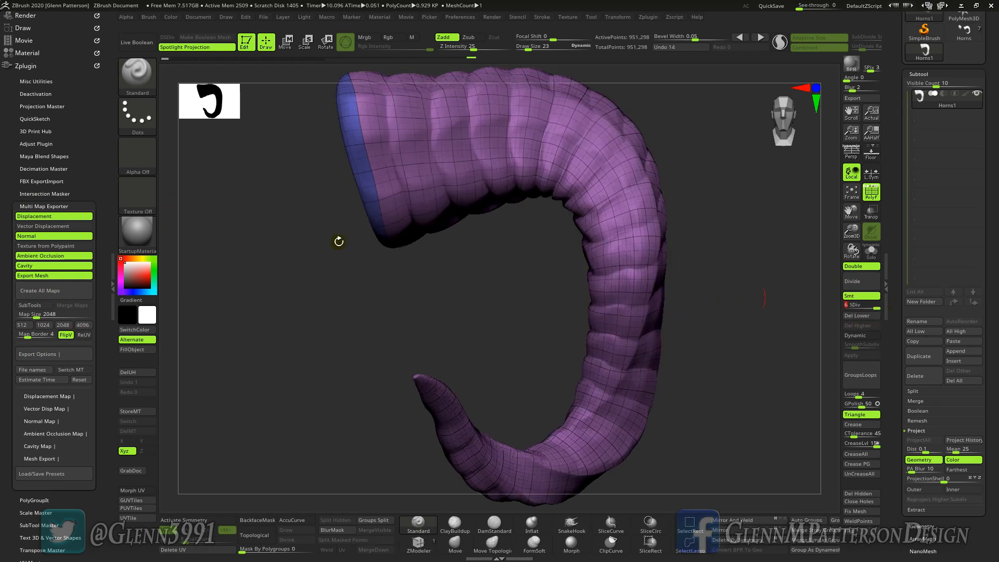
click(41, 420)
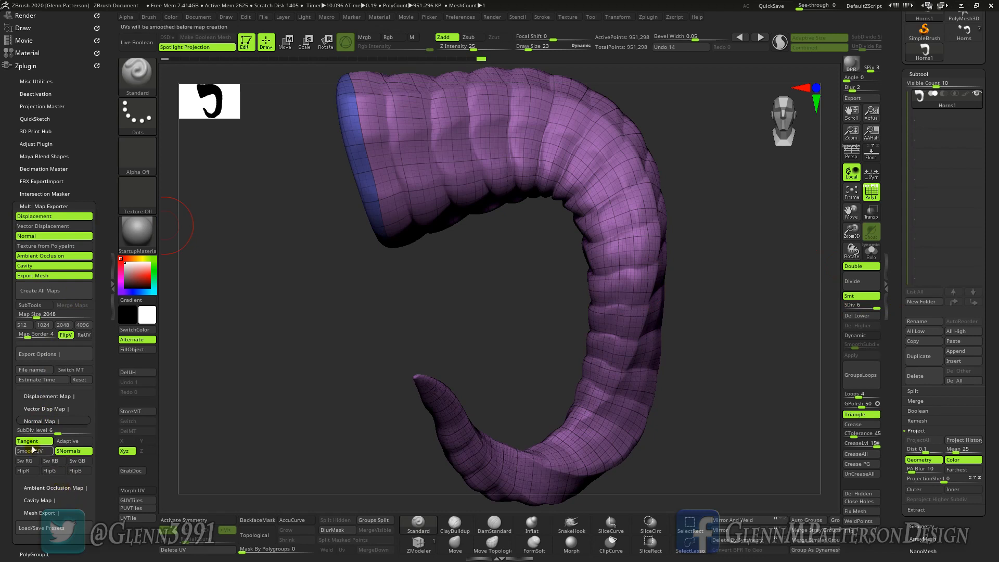
mouse_move(23, 441)
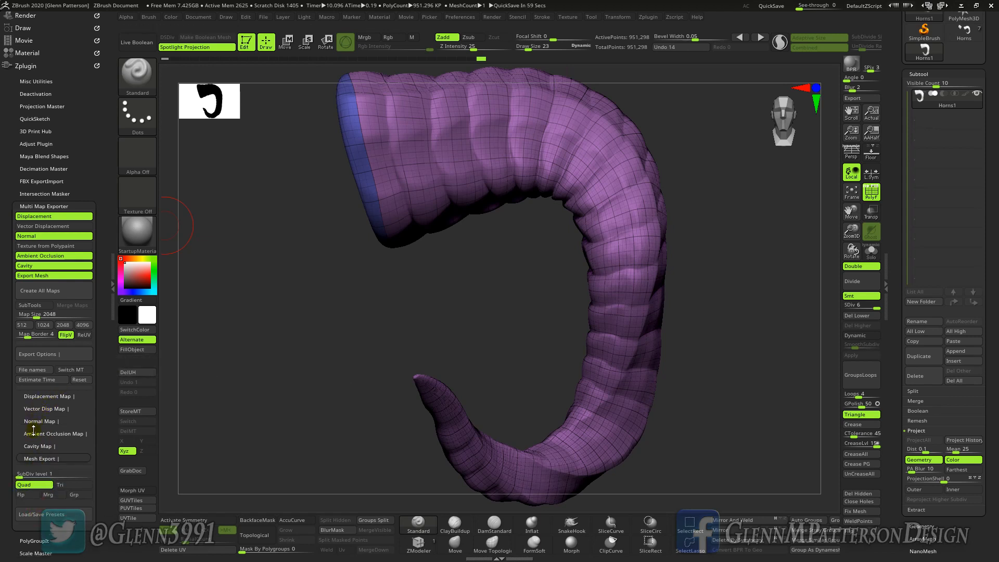
click(54, 433)
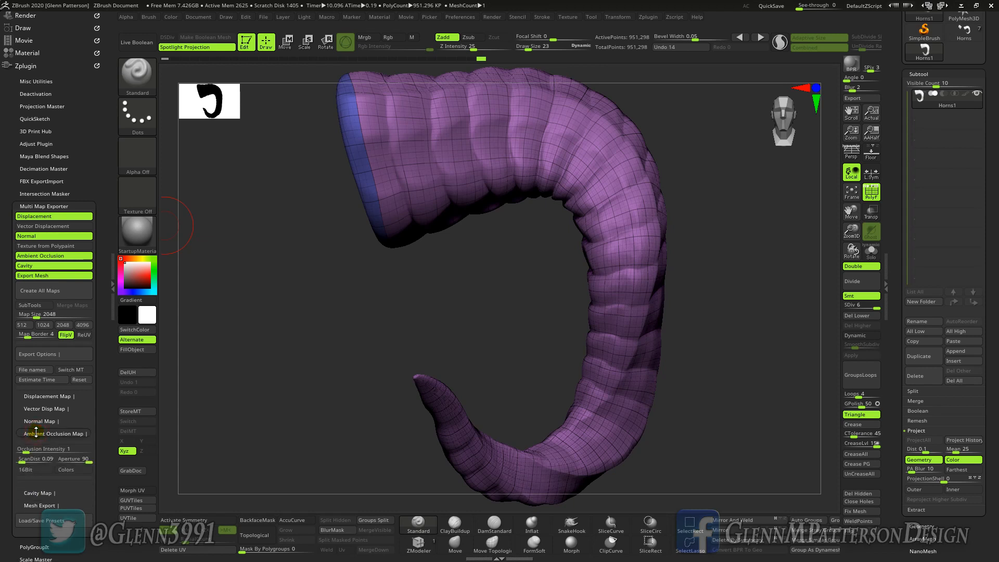
mouse_move(44, 449)
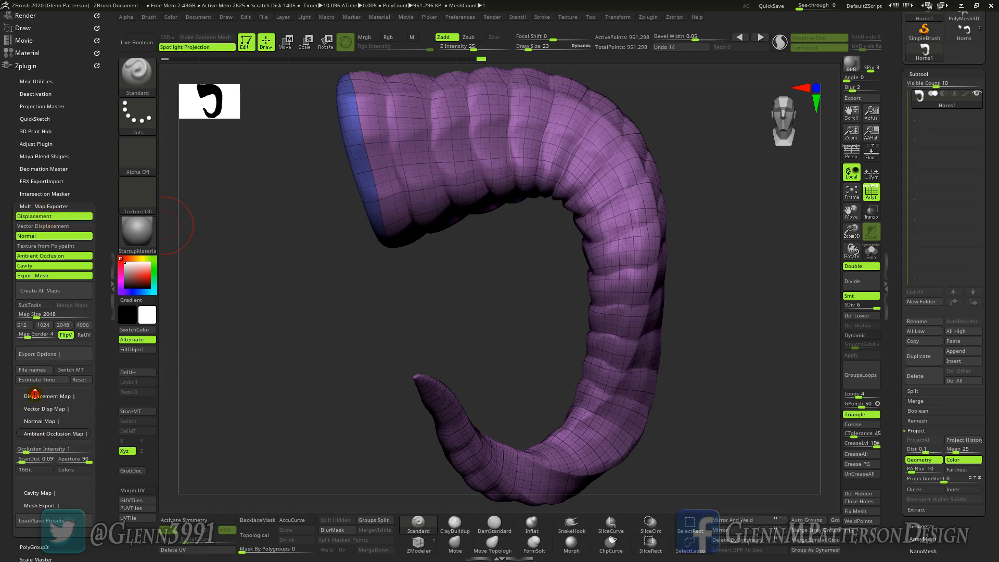
click(49, 395)
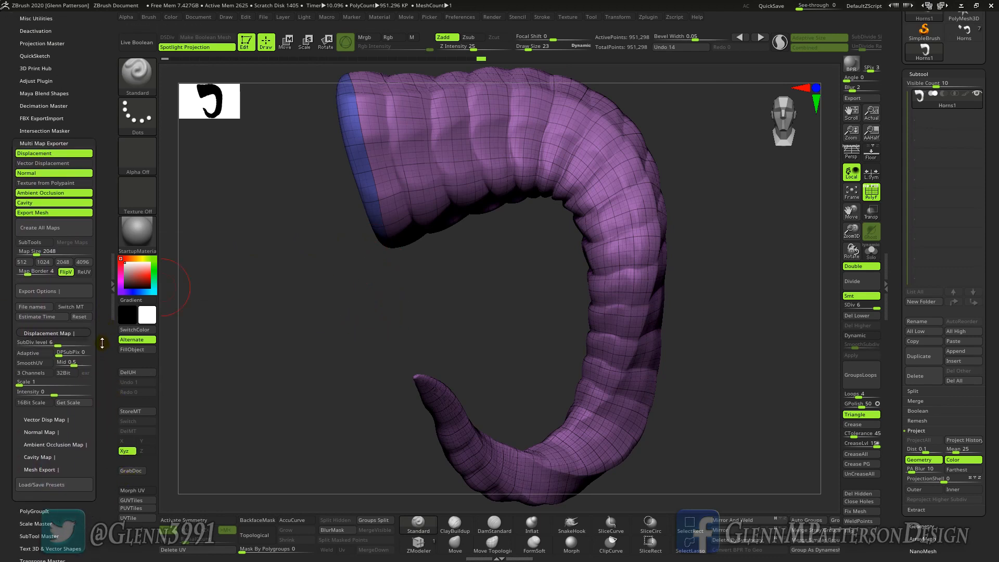
Create all enabled maps and save them as Horns1 in the TEST folder
click(39, 227)
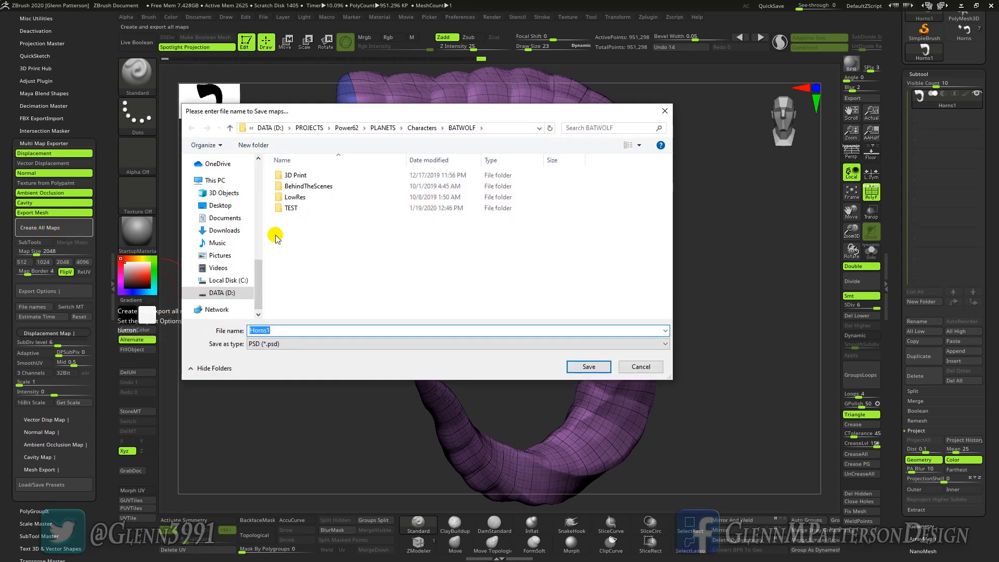
double_click(290, 207)
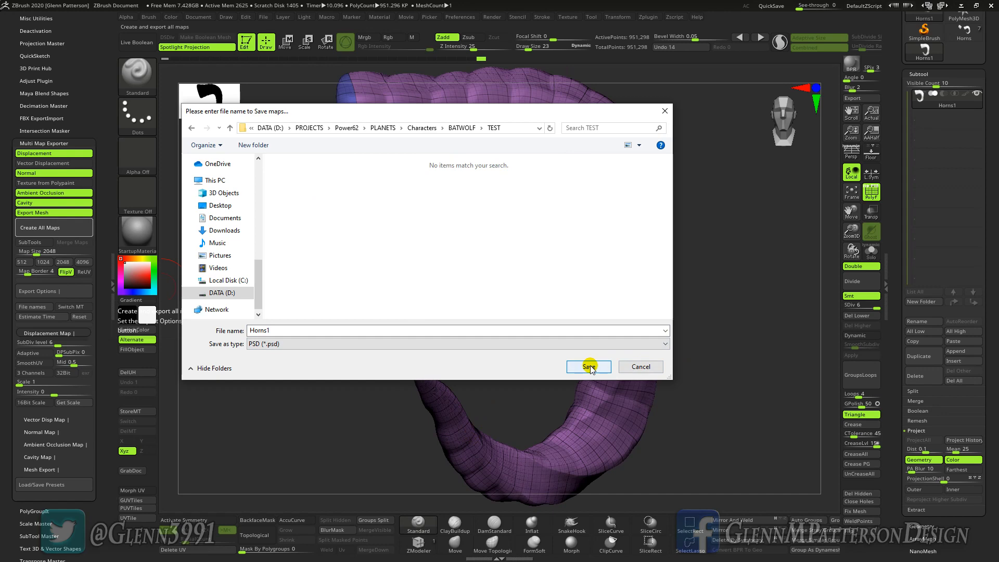
click(587, 366)
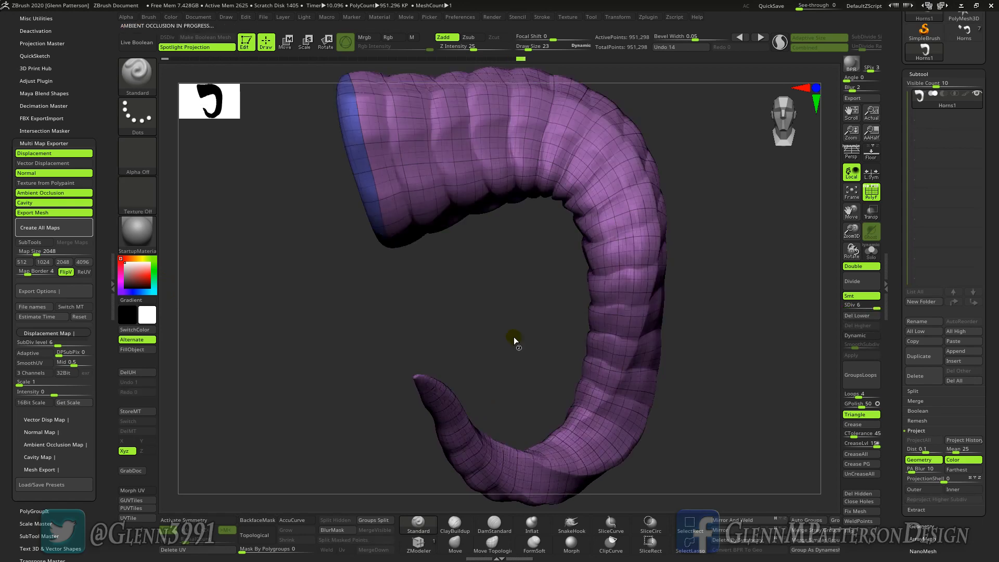
mouse_move(502, 325)
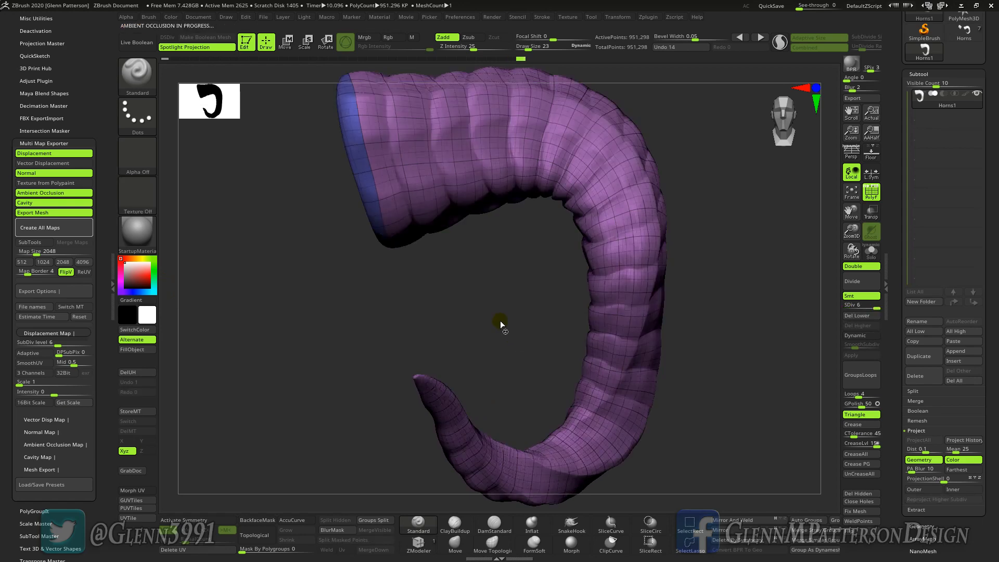
mouse_move(498, 320)
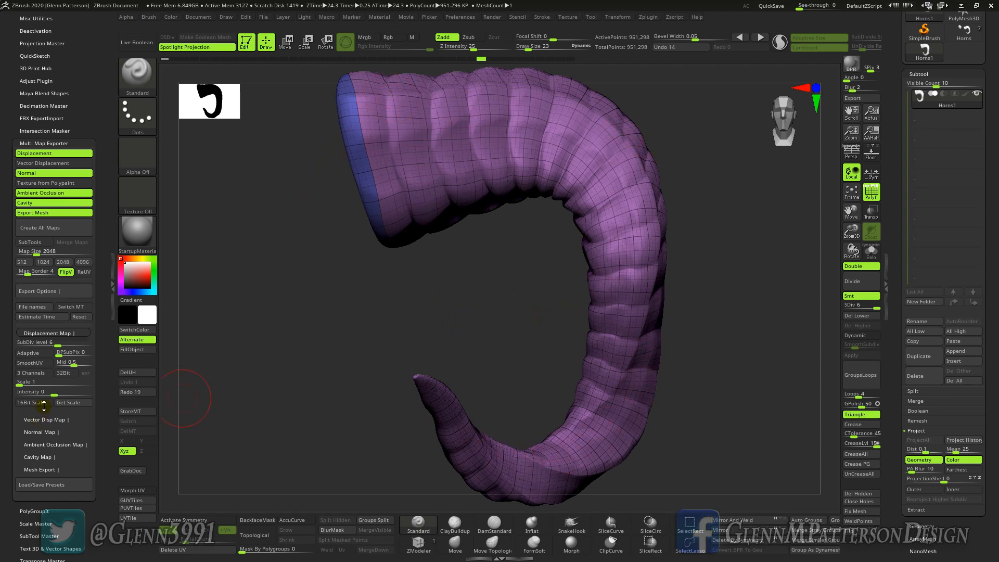
mouse_move(629, 333)
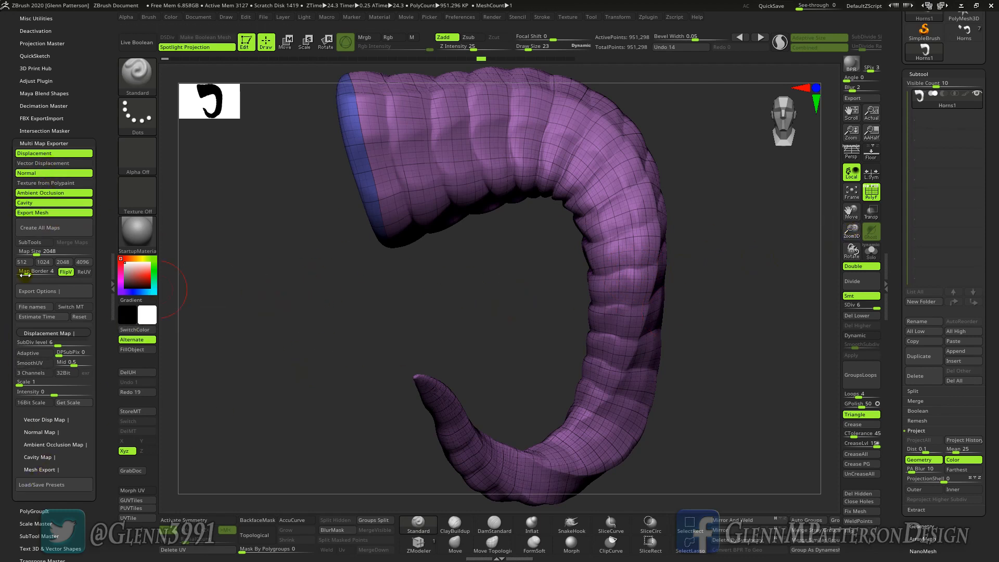
Drop the horn to SDiv 1 and bring up the Zplugin FBX ExportImport options
click(857, 315)
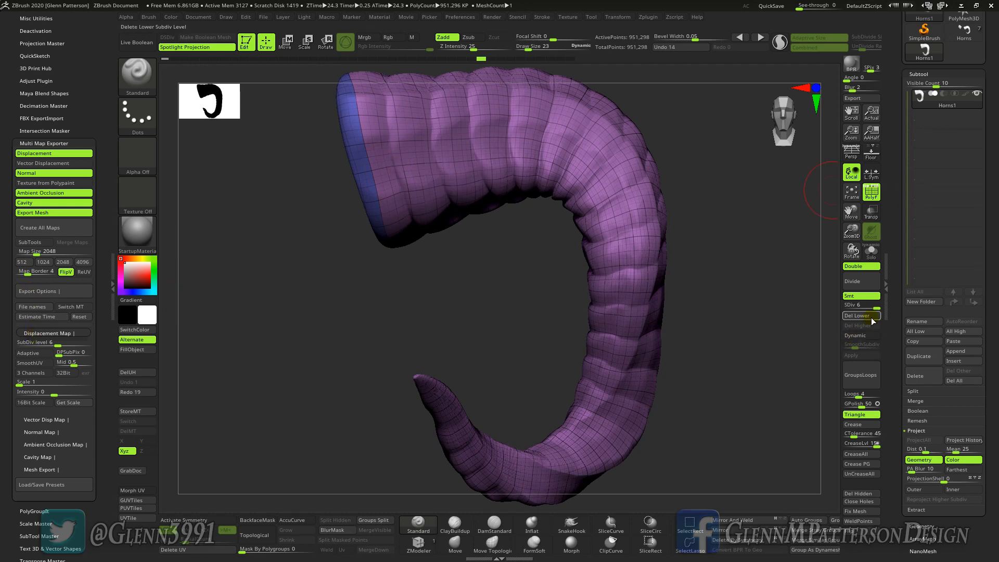
click(857, 315)
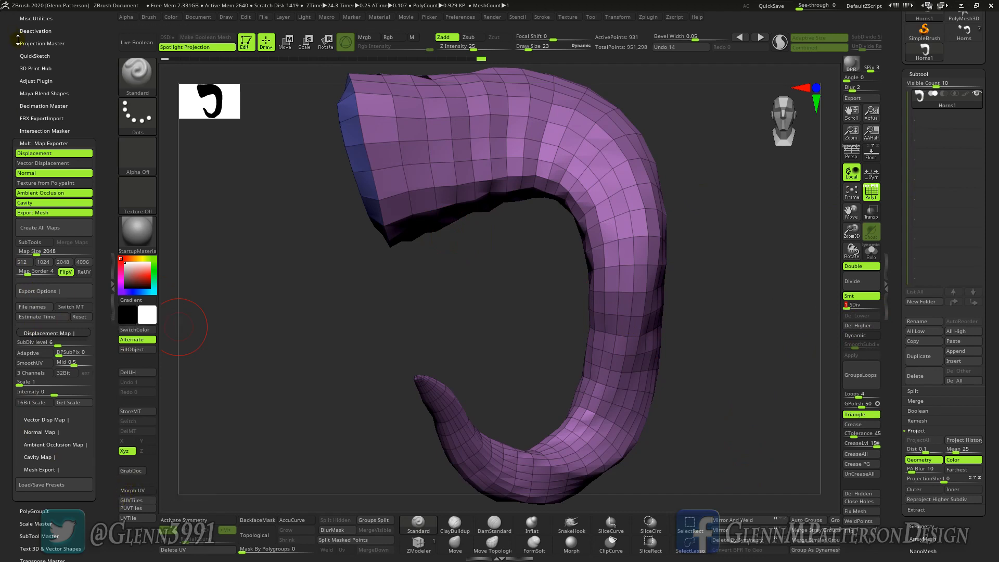
click(41, 107)
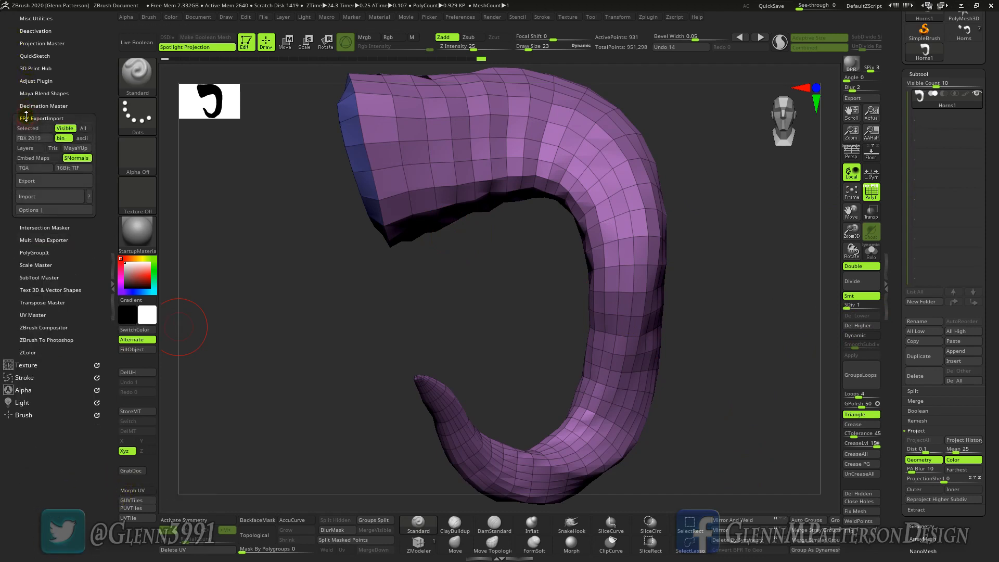
mouse_move(77, 159)
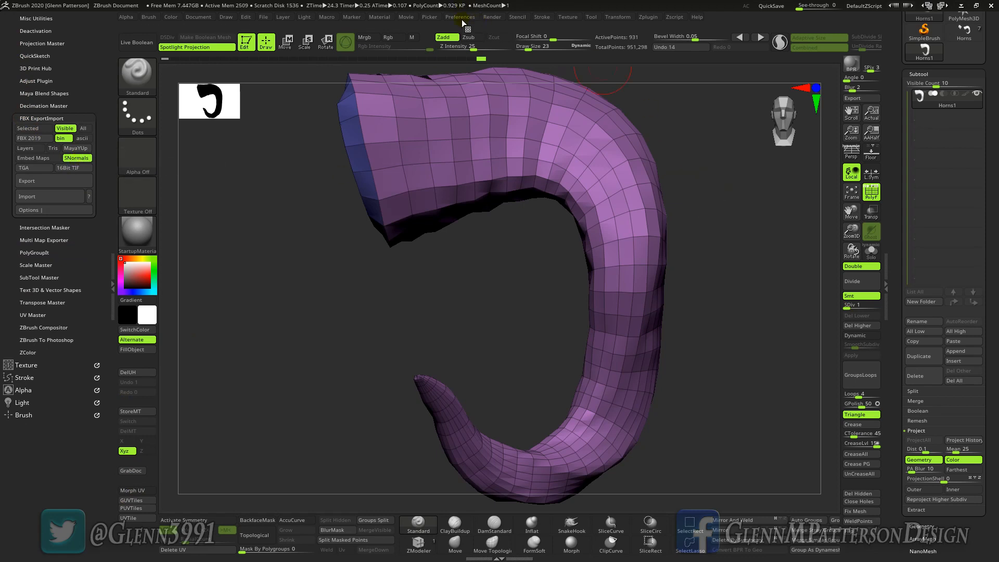
mouse_move(54, 187)
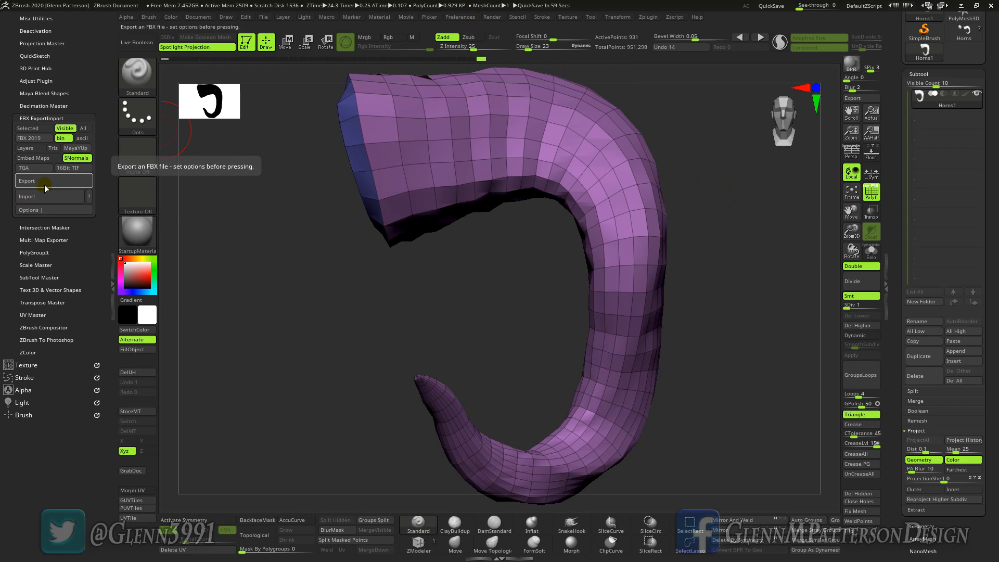
Export the low-poly horn as Horns1.fbx into the TEST folder
click(49, 182)
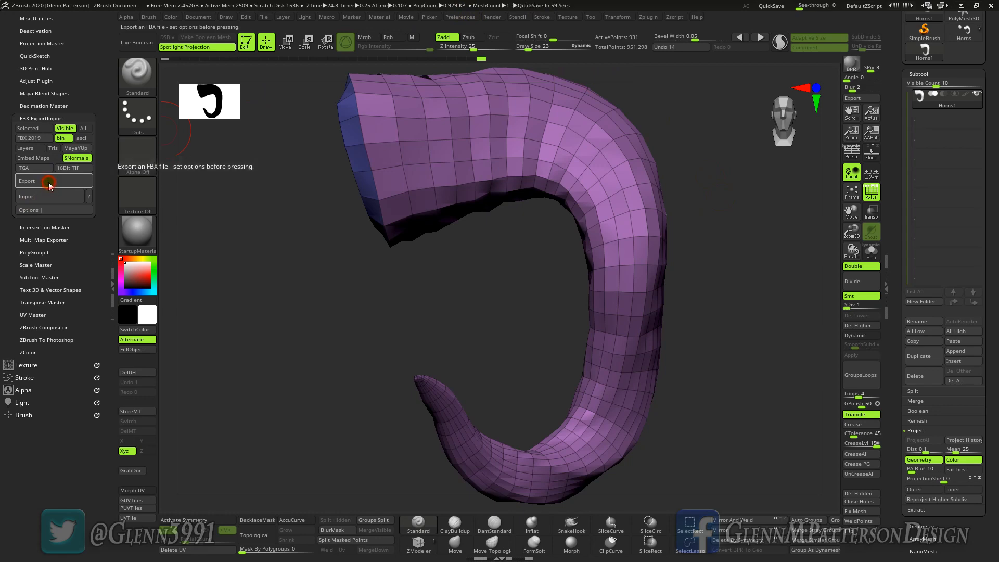
click(49, 181)
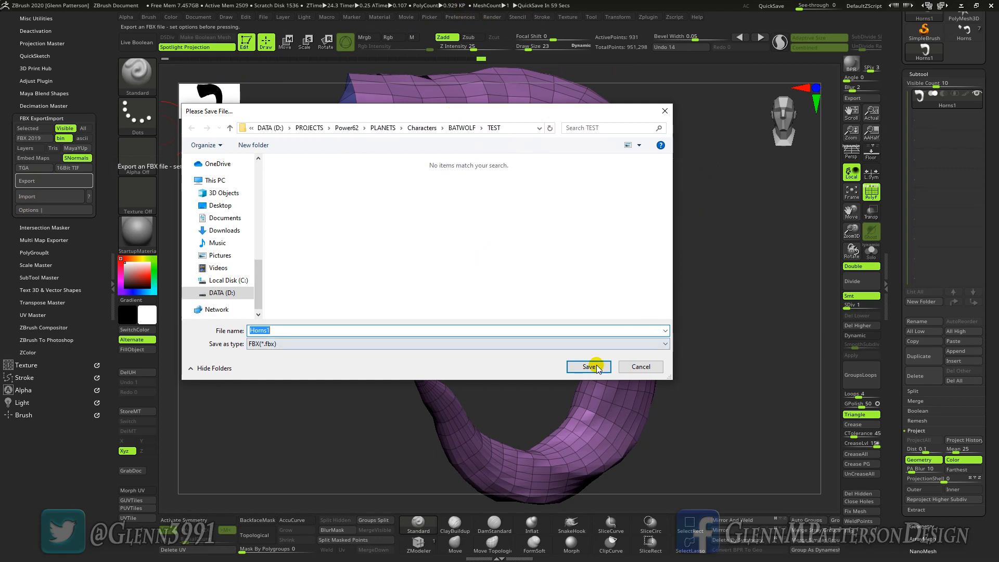
click(588, 366)
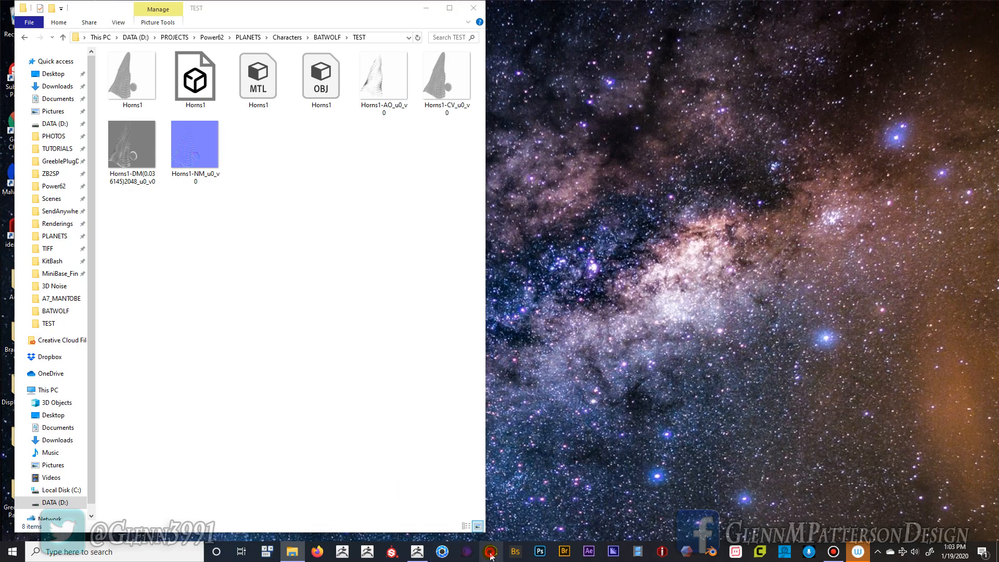
Launch Marmoset Toolbag, dismiss the news popup and load Horns1.fbx into the scene
click(491, 551)
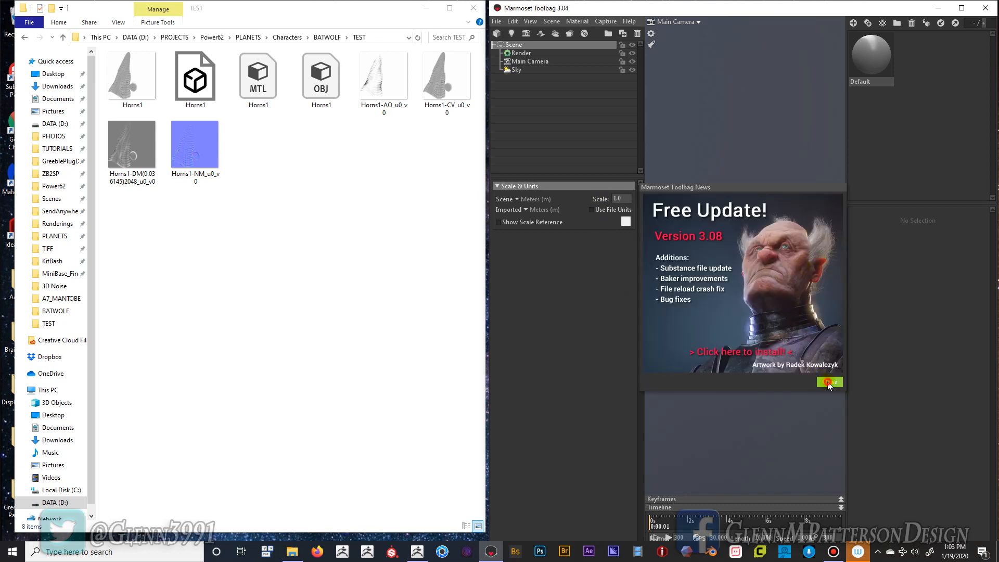
click(828, 382)
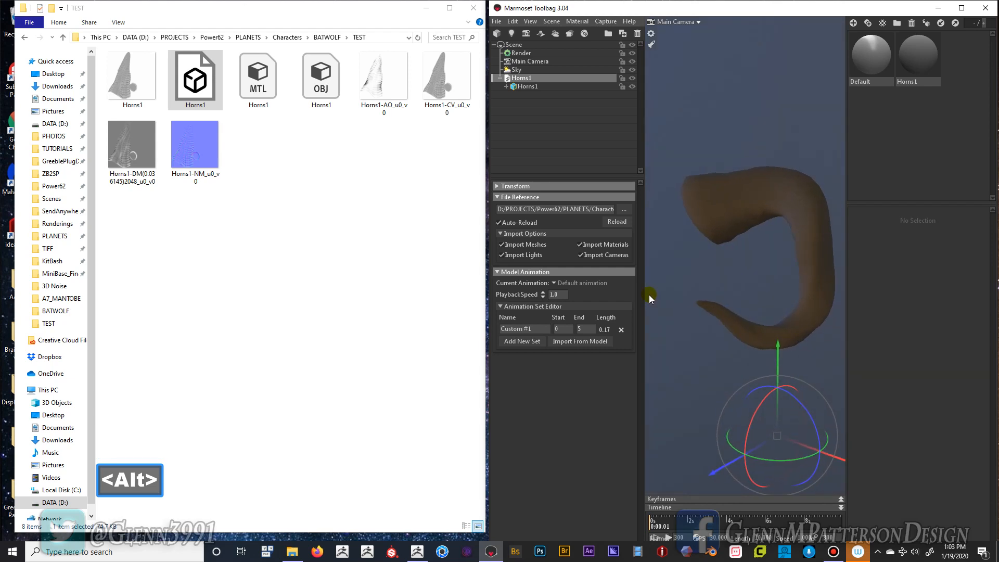
click(870, 59)
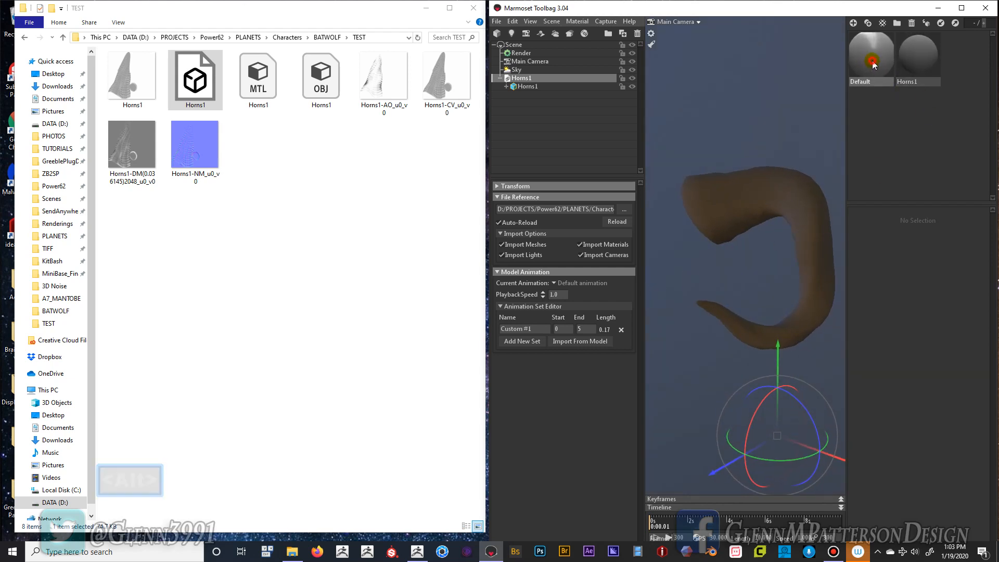
Assign the Horns1-NM normal map to the Default material's Normal Map slot
click(869, 54)
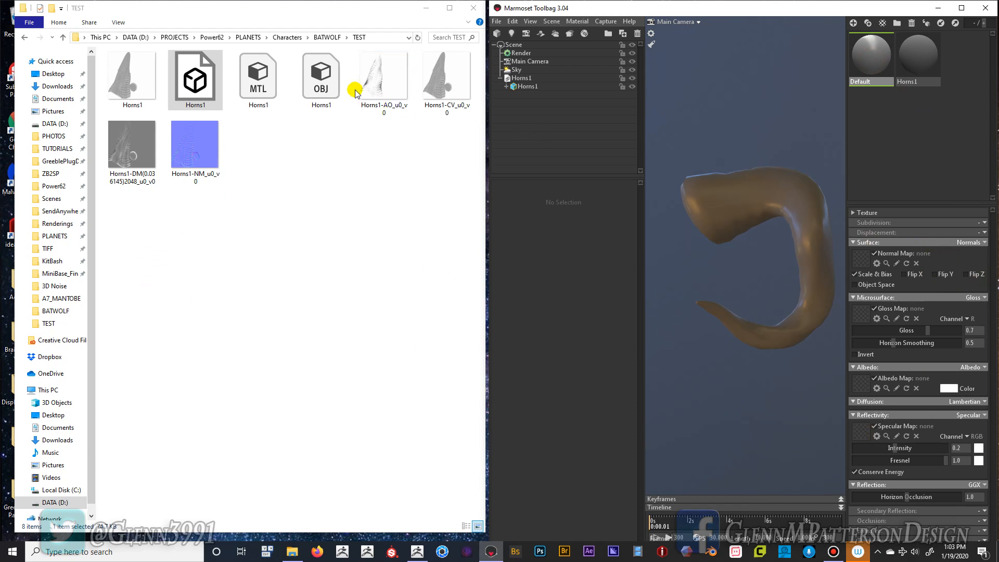
click(194, 144)
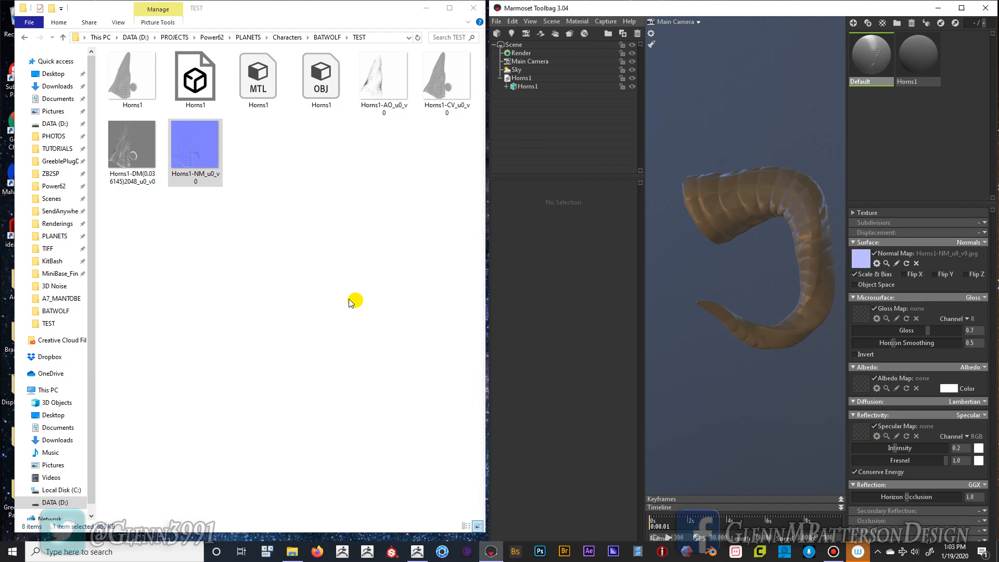
mouse_move(874, 456)
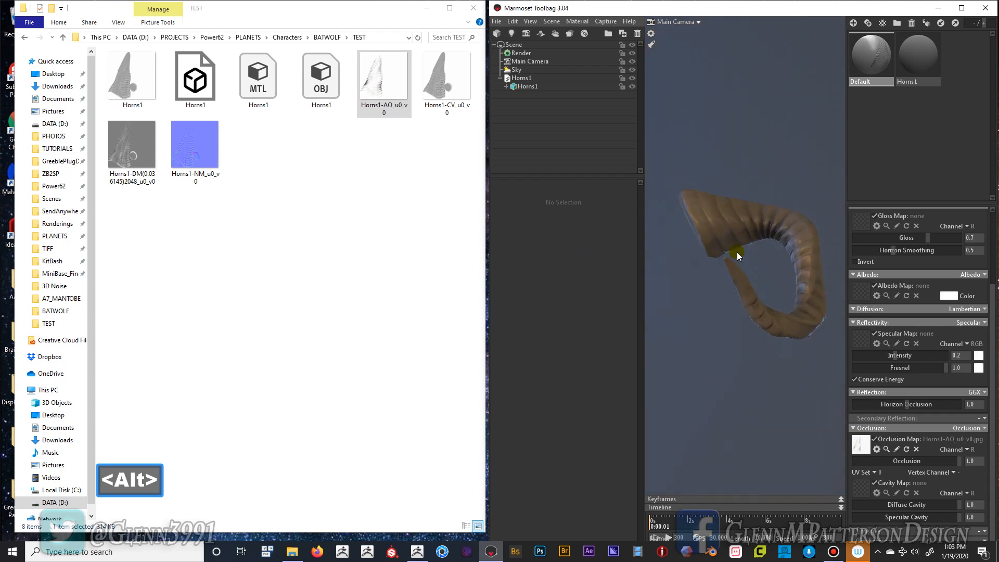
drag(737, 255, 770, 291)
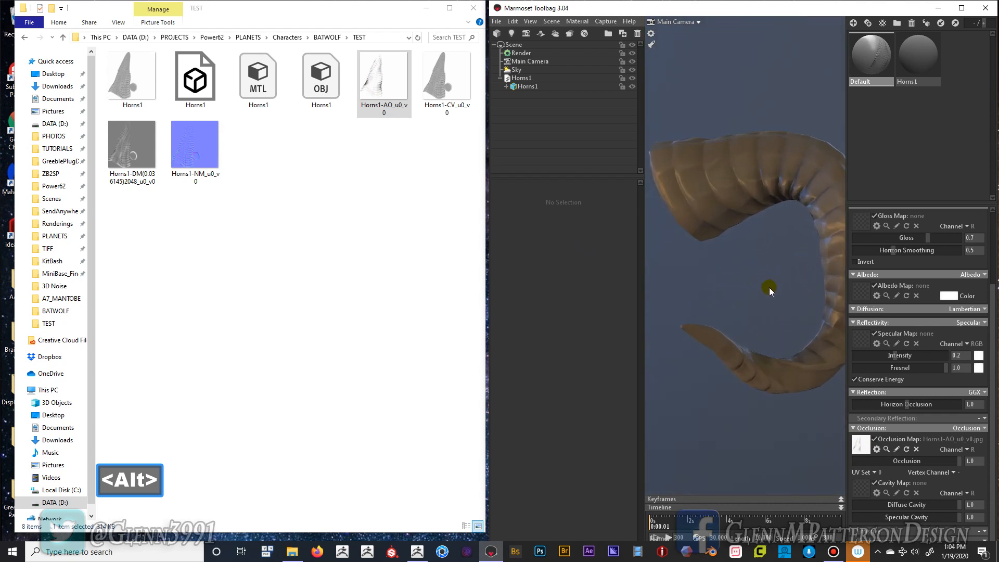
drag(770, 291, 679, 275)
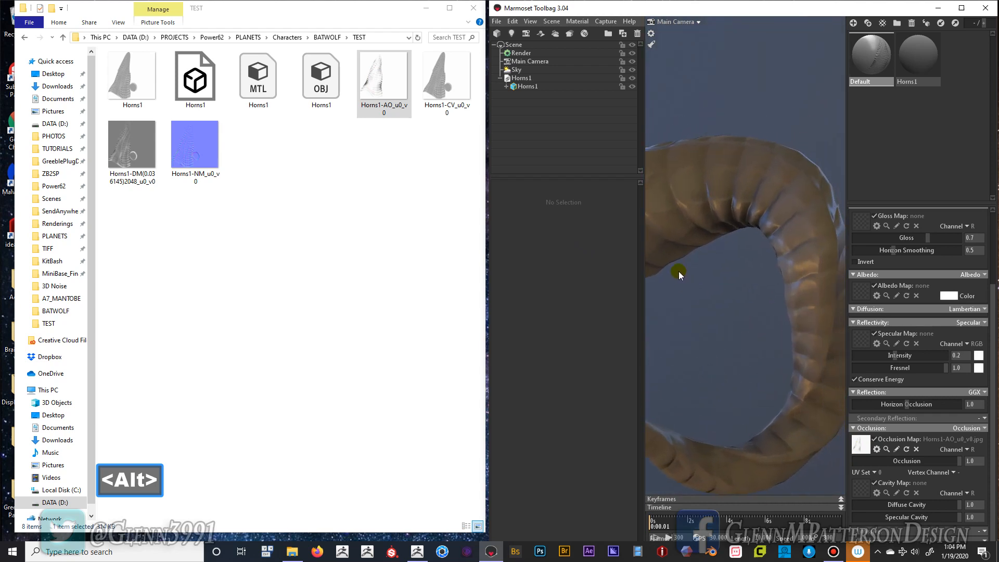
drag(679, 274, 570, 288)
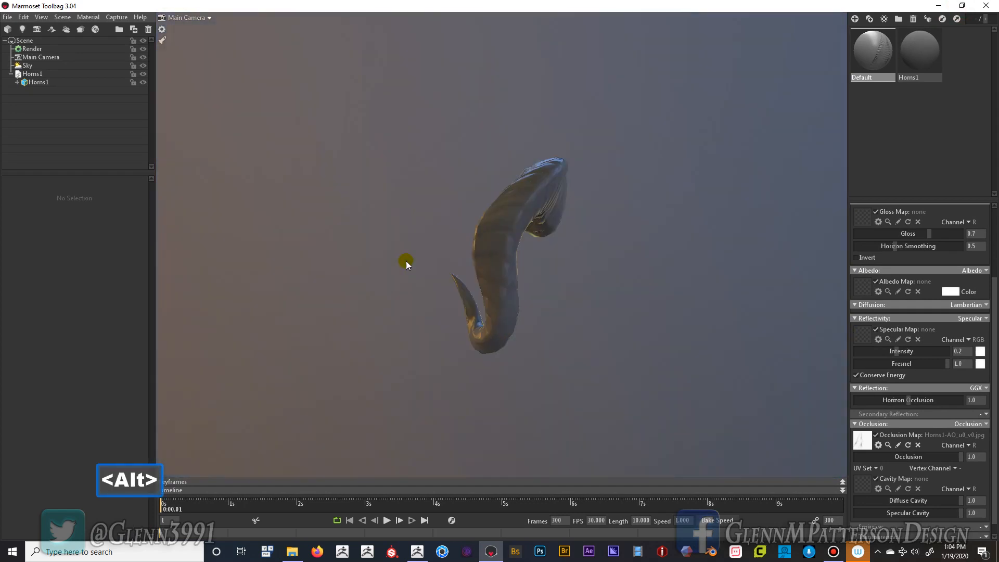
drag(407, 263, 590, 267)
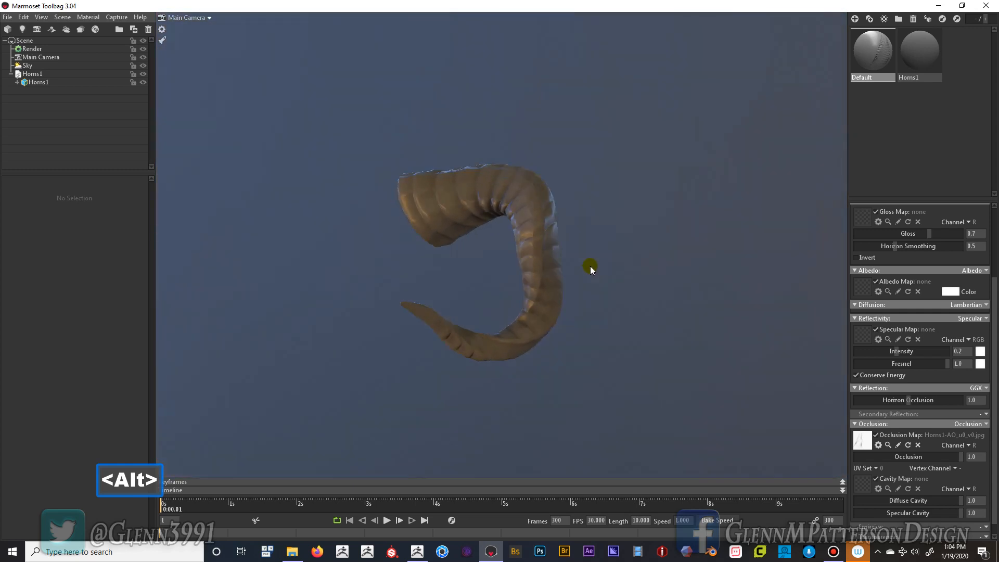
drag(591, 268, 640, 294)
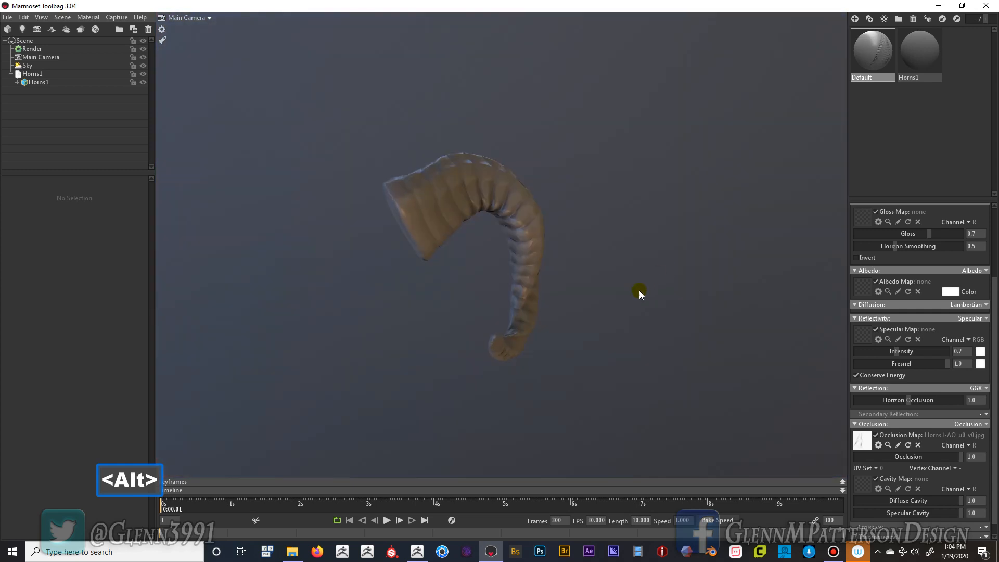
drag(640, 294, 564, 261)
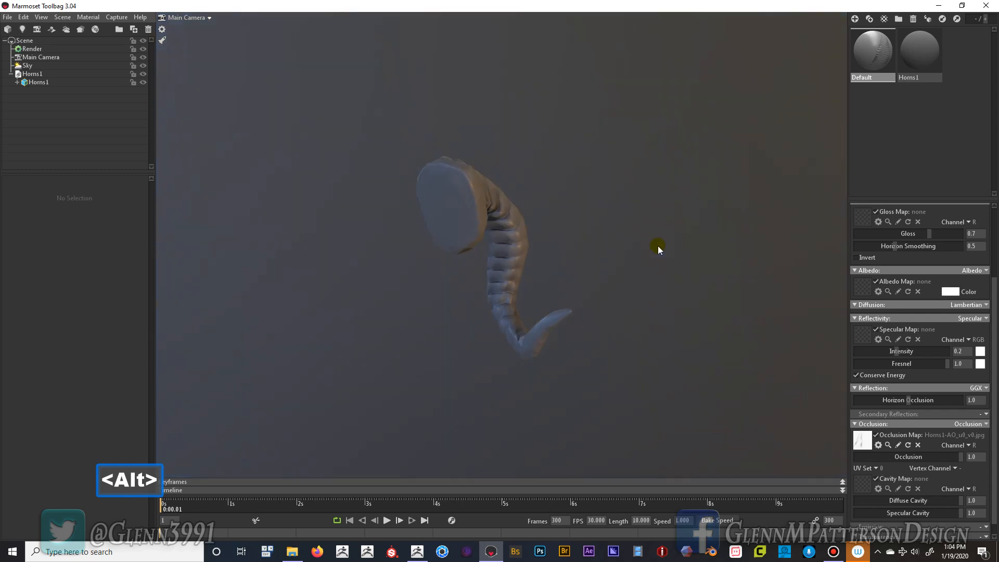
drag(658, 249, 288, 261)
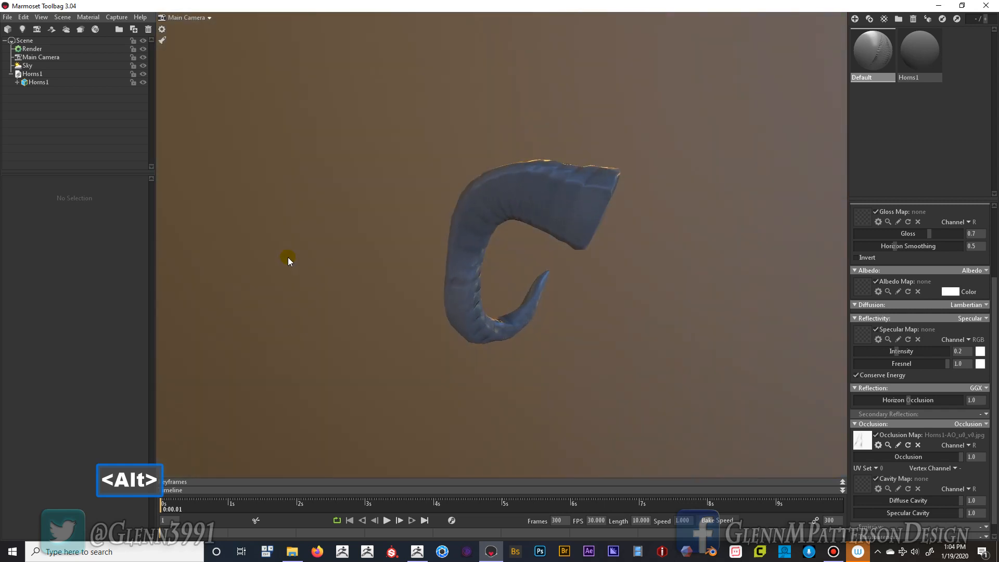
drag(288, 261, 780, 399)
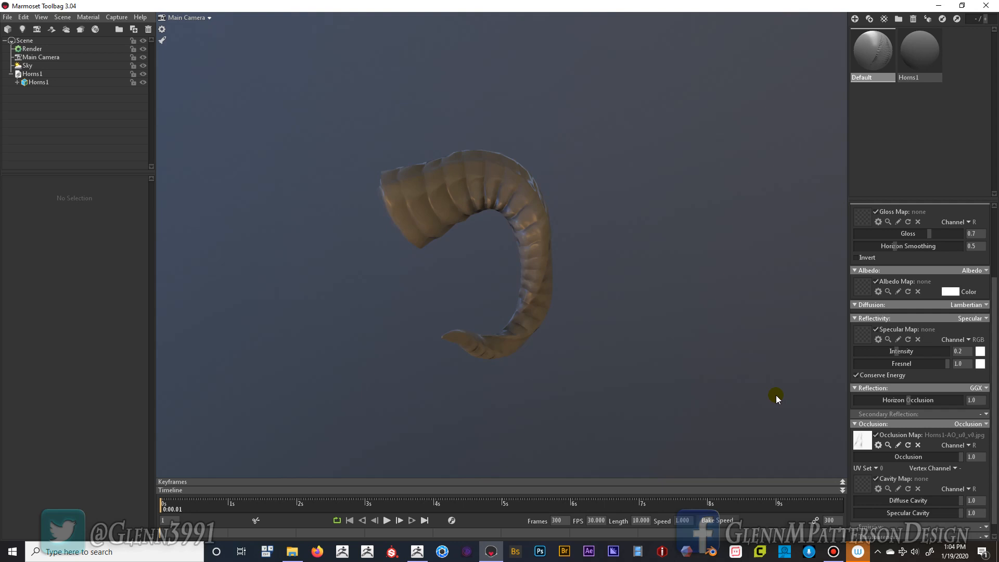
mouse_move(674, 366)
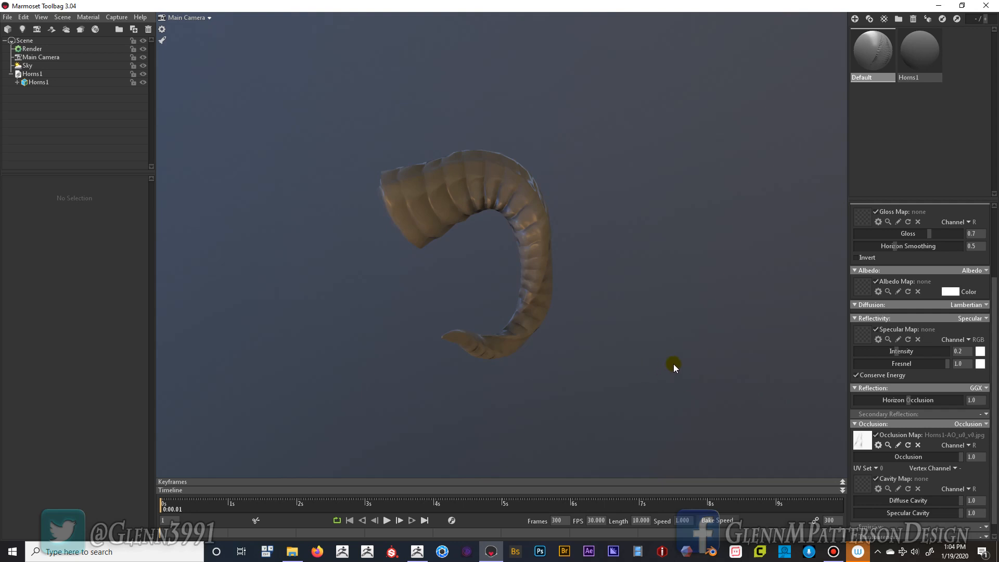